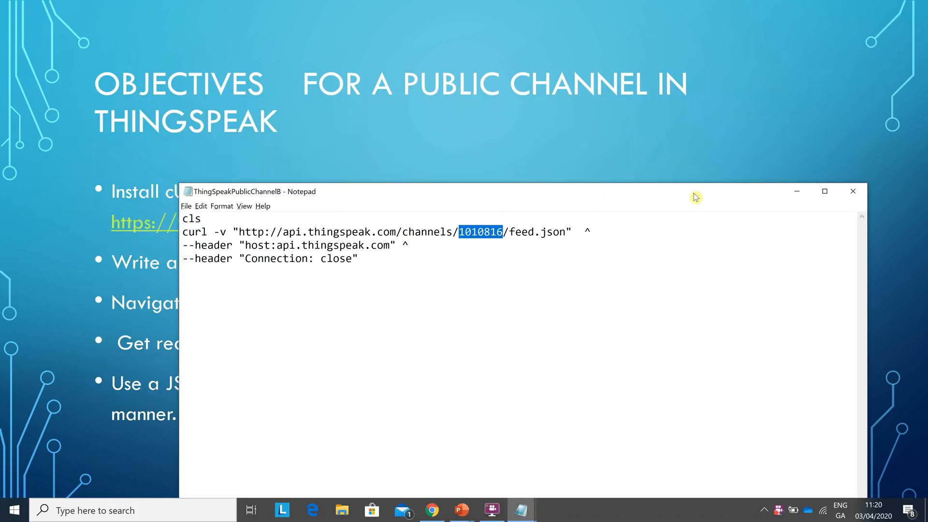
{"action": "mouse_move", "coordinate": [866, 202]}
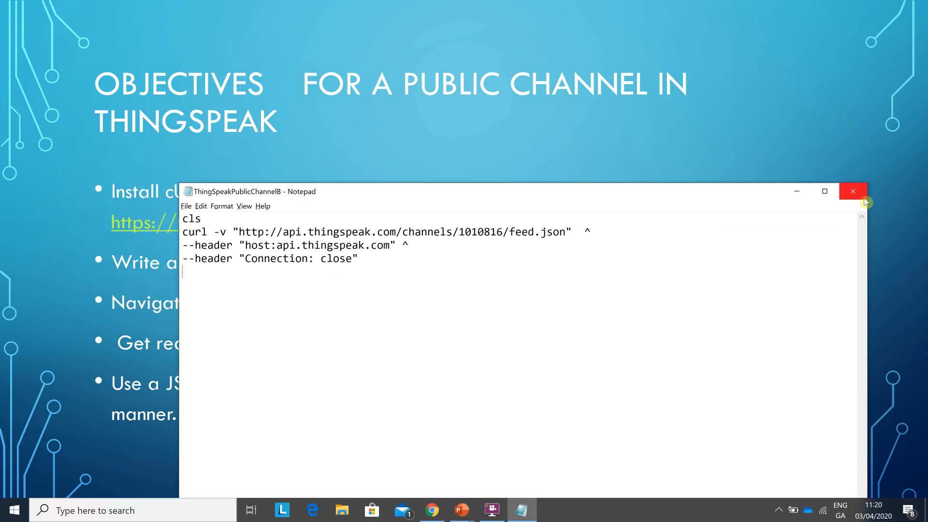
Close the current script and relaunch Notepad from Start search
{"action": "left_click", "coordinate": [15, 509]}
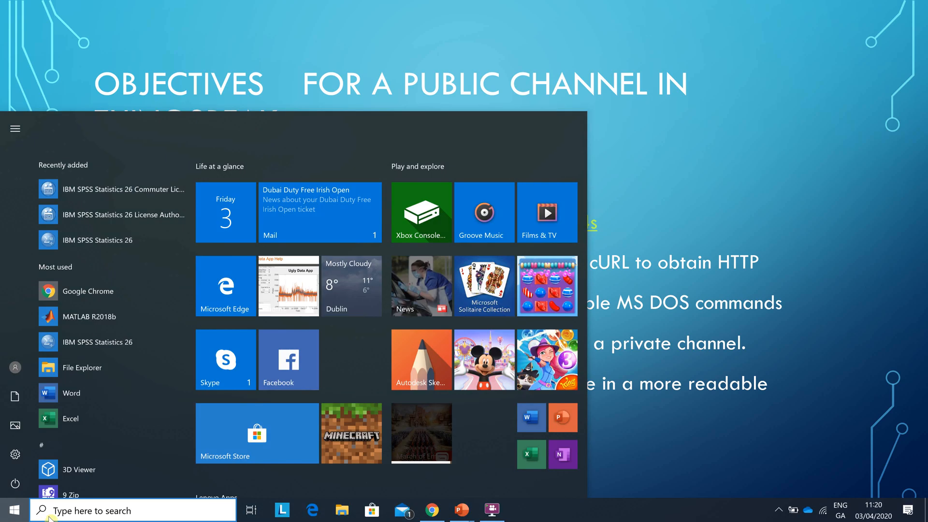
{"action": "left_click", "coordinate": [16, 509]}
{"action": "type", "text": "NOTE"}
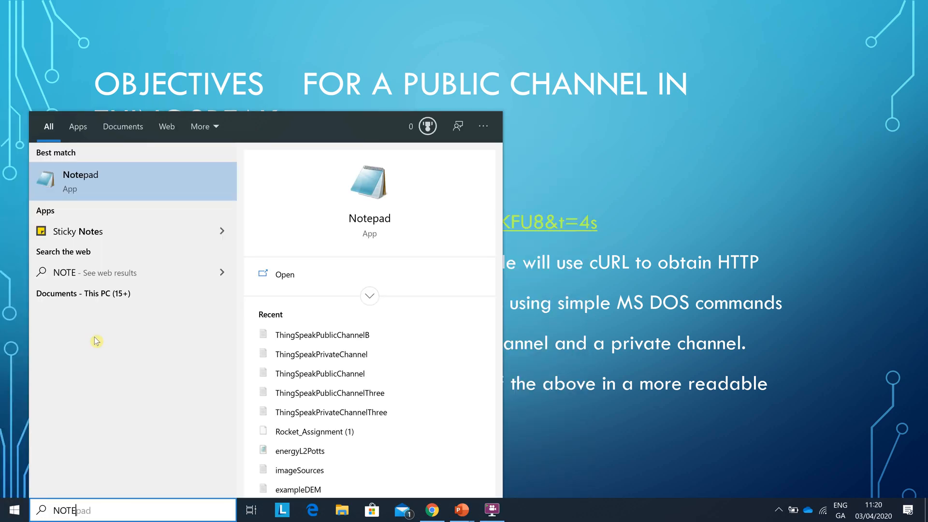
{"action": "mouse_move", "coordinate": [124, 250]}
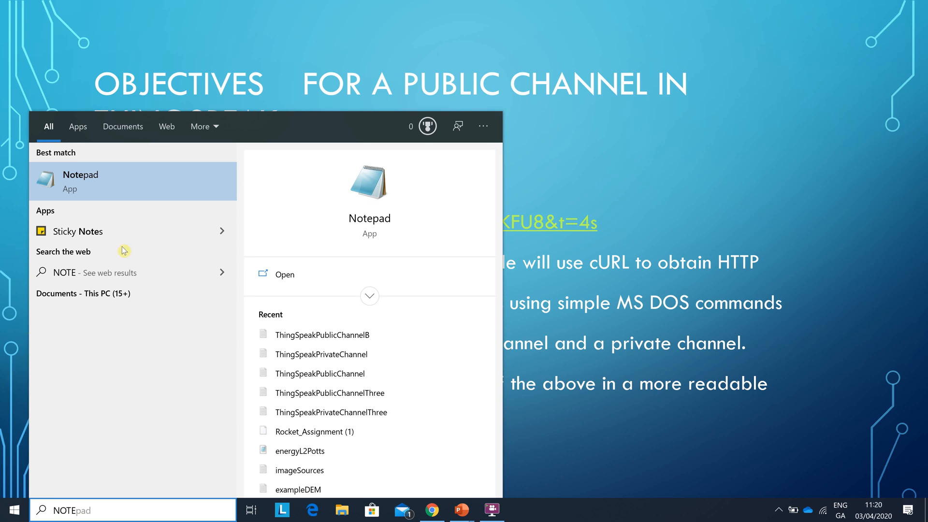
{"action": "left_click", "coordinate": [80, 182]}
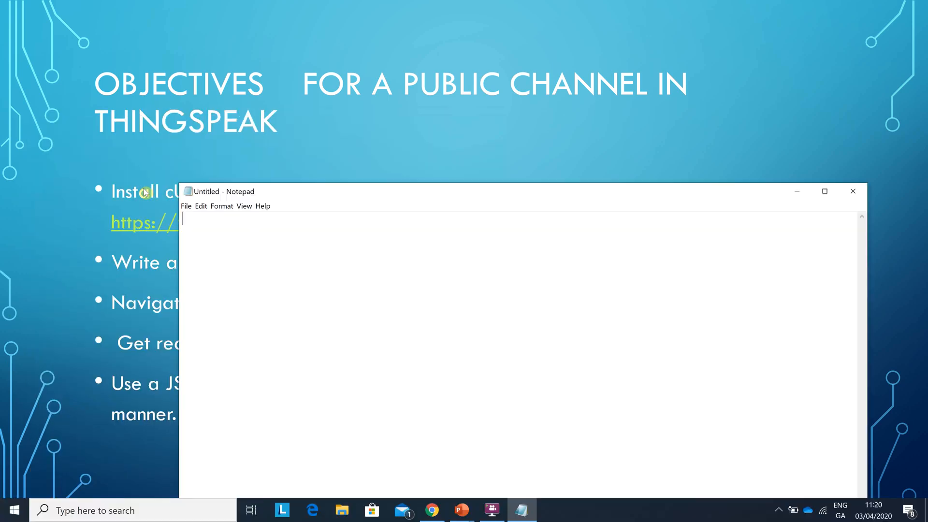
Load ThingSpeakPublicChannelB and highlight channel ID 1010816 in the cURL URL
{"action": "left_click", "coordinate": [185, 206]}
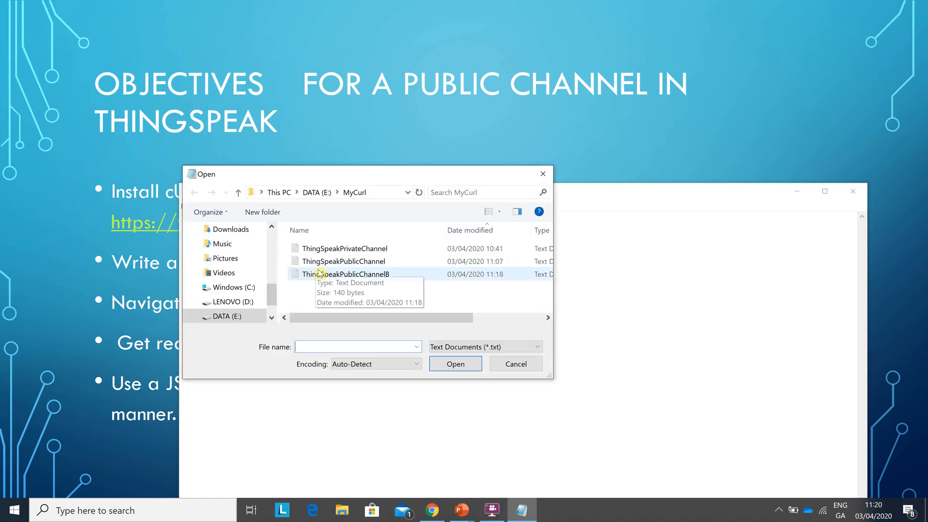
{"action": "left_click", "coordinate": [346, 274]}
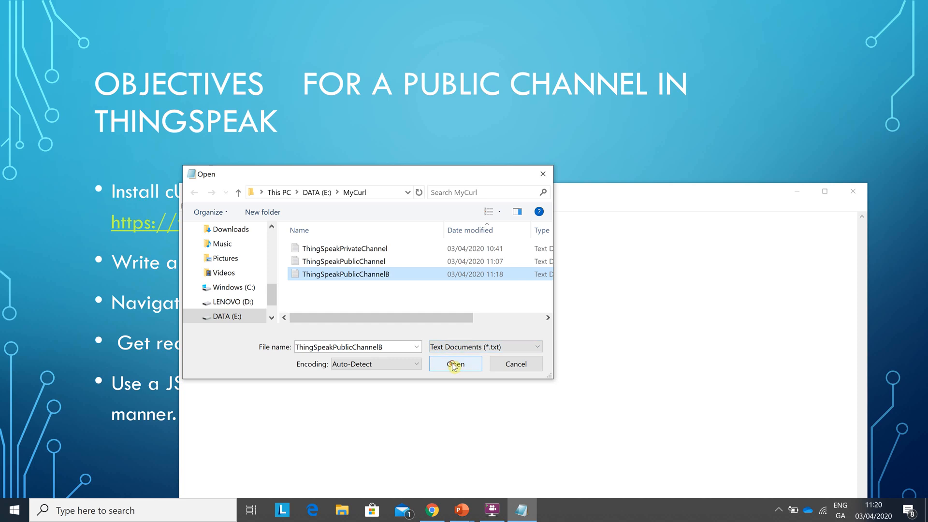
{"action": "left_click", "coordinate": [455, 364]}
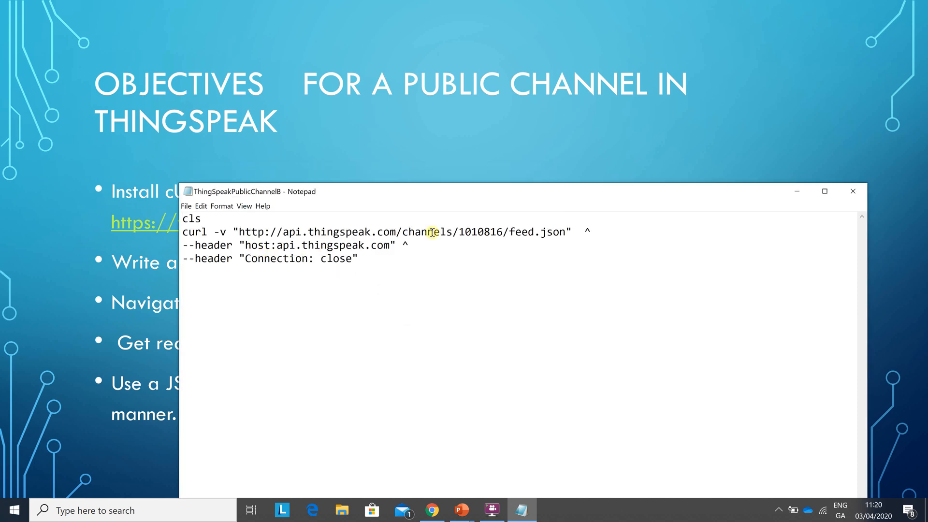
{"action": "double_click", "coordinate": [479, 232]}
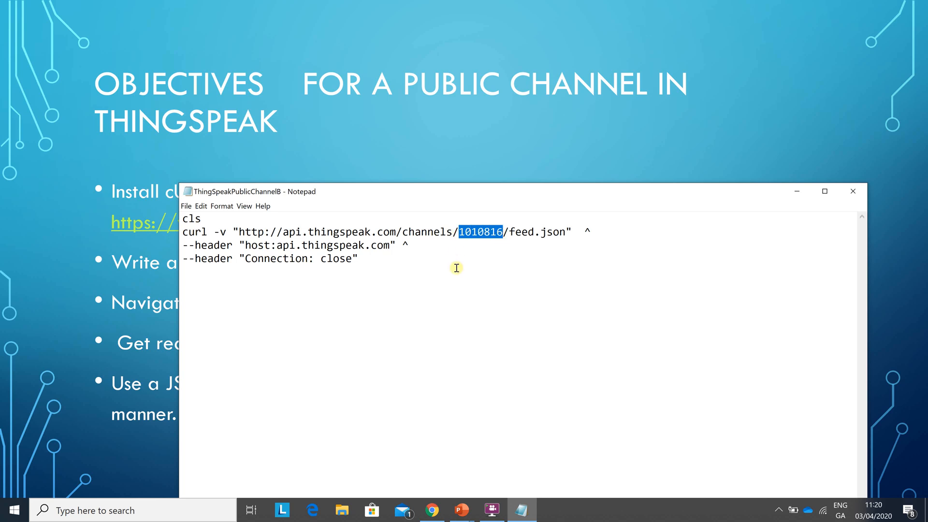
{"action": "key", "text": "Alt+Tab"}
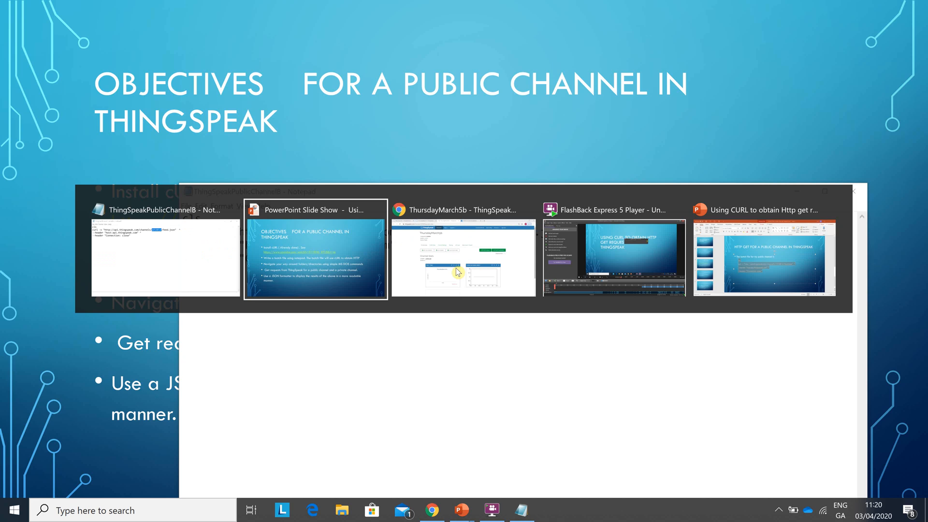
Bring the ThingSpeak browser forward and view the My Channels list with ThursdayMarch5b
{"action": "left_click", "coordinate": [463, 258]}
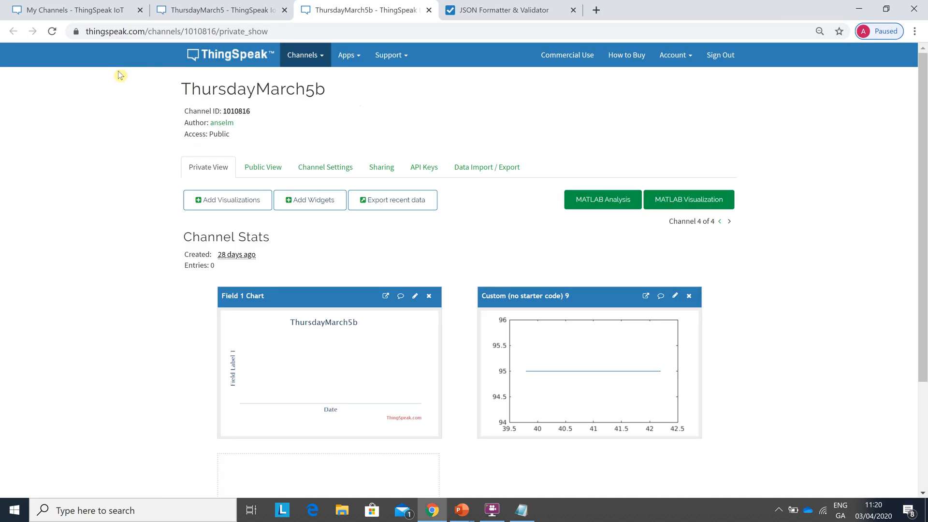
{"action": "left_click", "coordinate": [74, 9]}
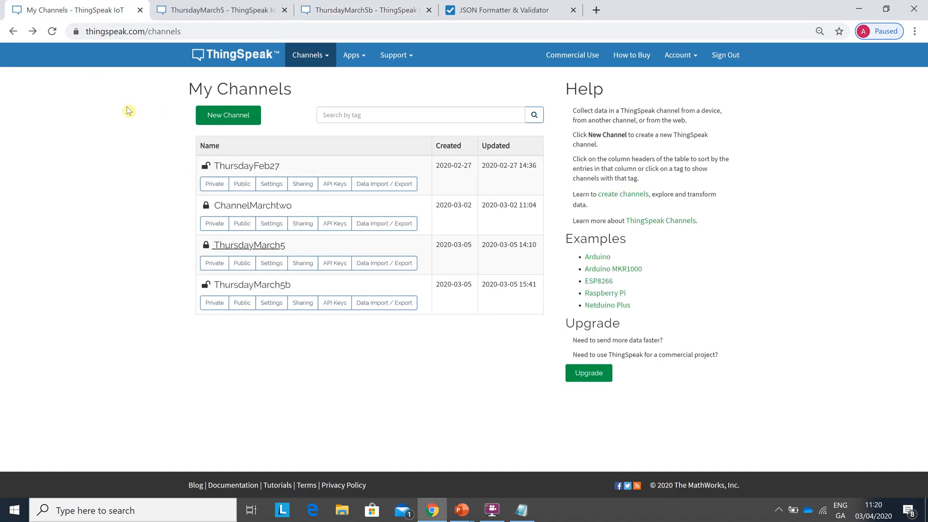
{"action": "mouse_move", "coordinate": [225, 232]}
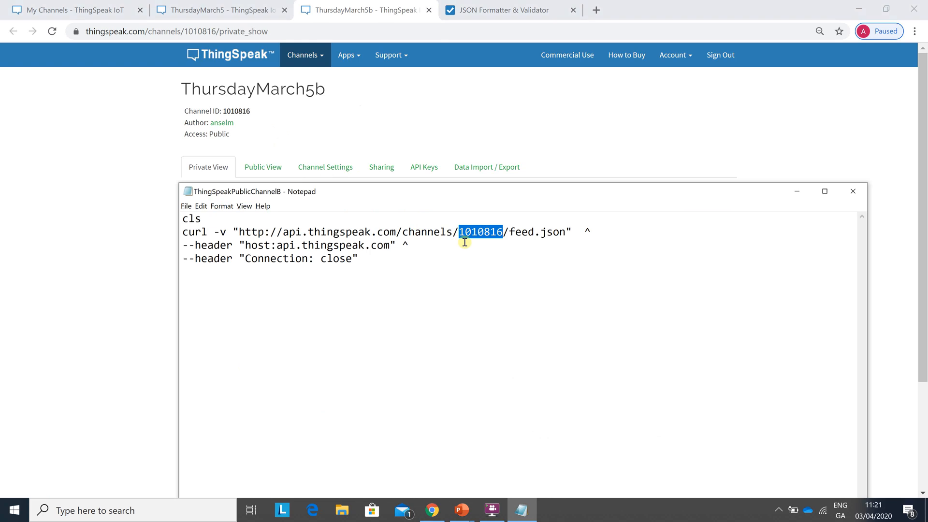
{"action": "mouse_move", "coordinate": [484, 239]}
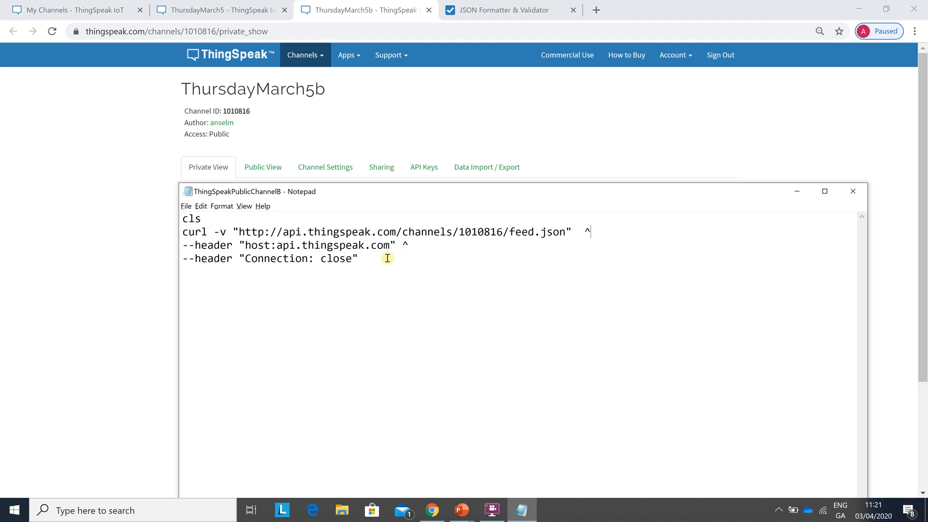
Save As ThingSpeakPublicChannelB.bat in MyCurl, confirming replacement of the existing batch file
{"action": "left_click", "coordinate": [186, 206]}
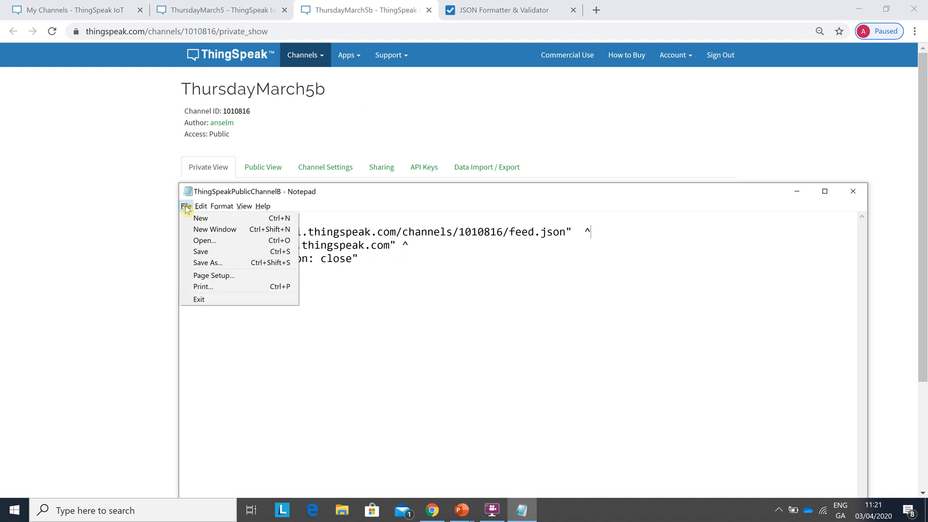
{"action": "left_click", "coordinate": [208, 263]}
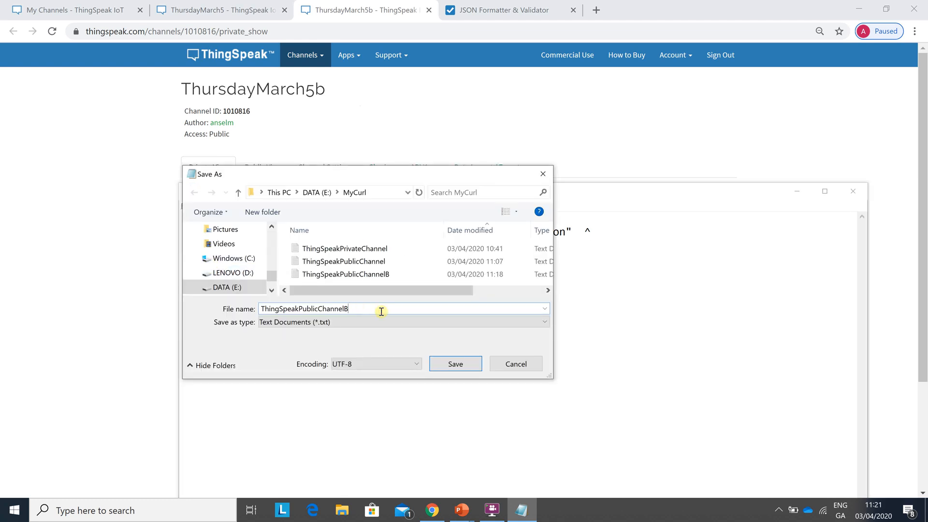
{"action": "type", "text": ".bat"}
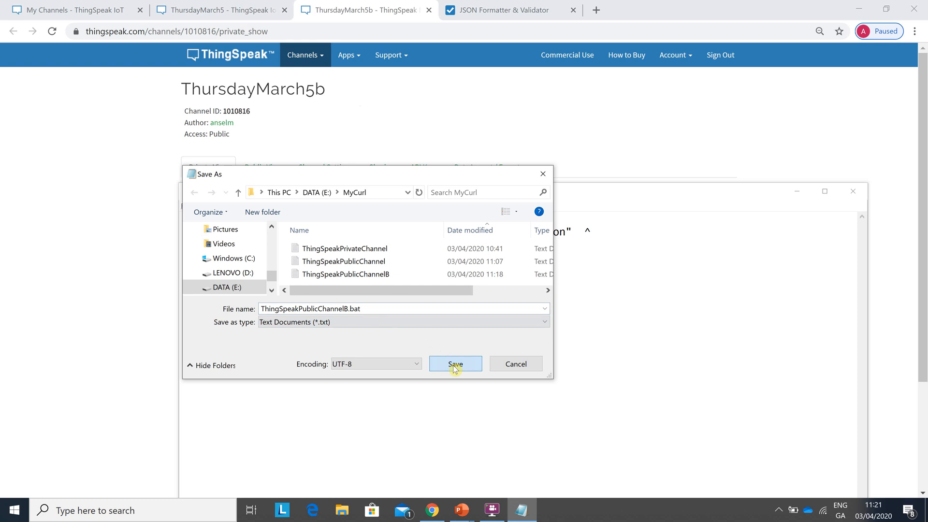
{"action": "left_click", "coordinate": [456, 364]}
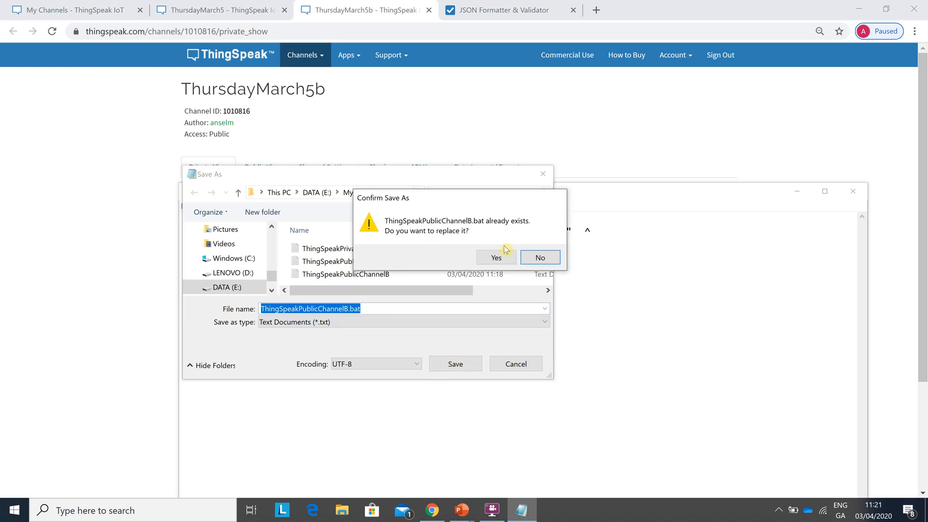
{"action": "left_click", "coordinate": [497, 257]}
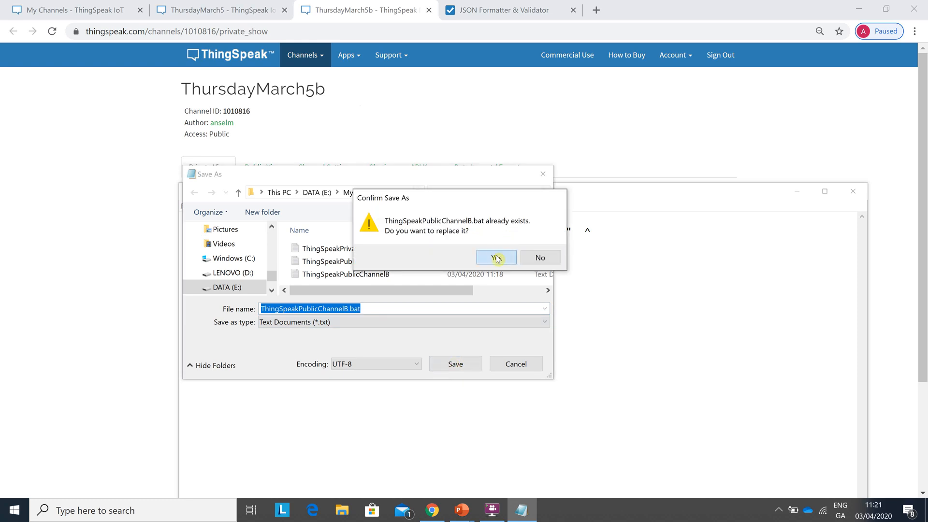
{"action": "left_click", "coordinate": [495, 257]}
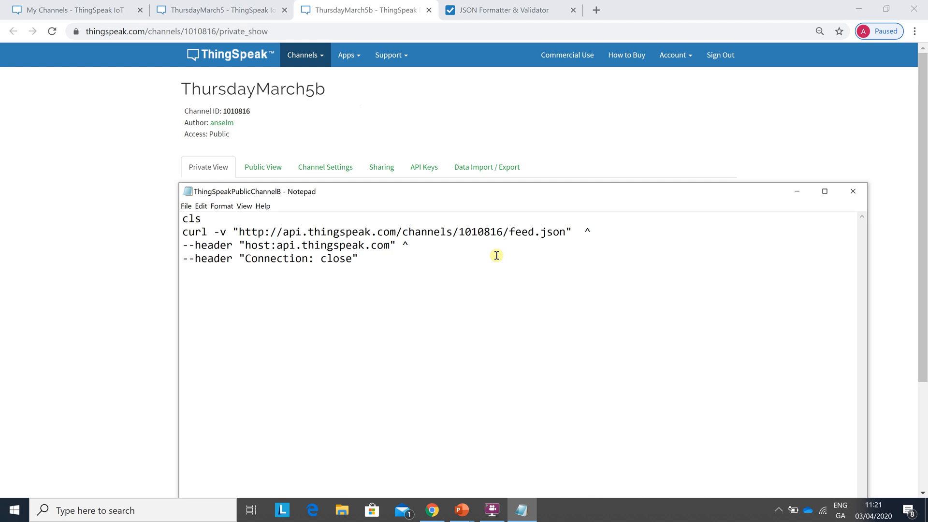
{"action": "key", "text": "Alt+Tab"}
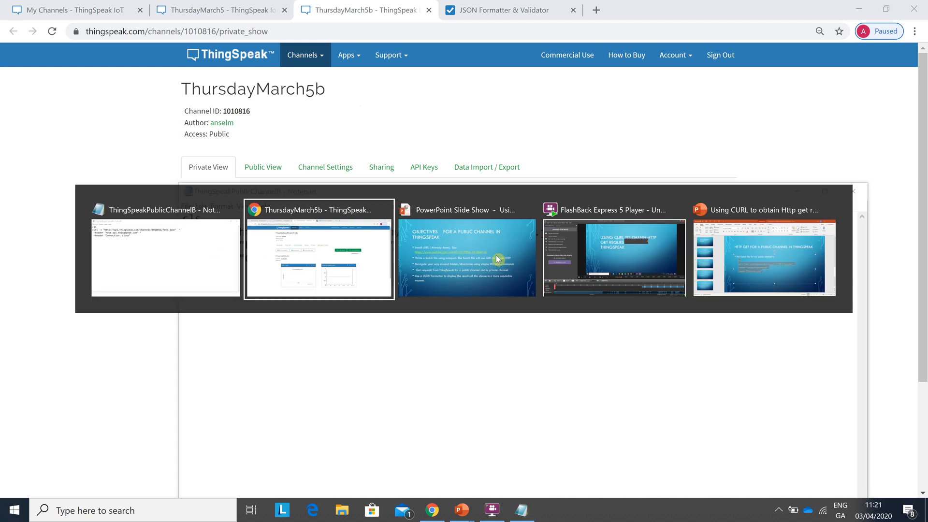
Search Start for 'run' and launch a new Command Prompt window
{"action": "left_click", "coordinate": [318, 253]}
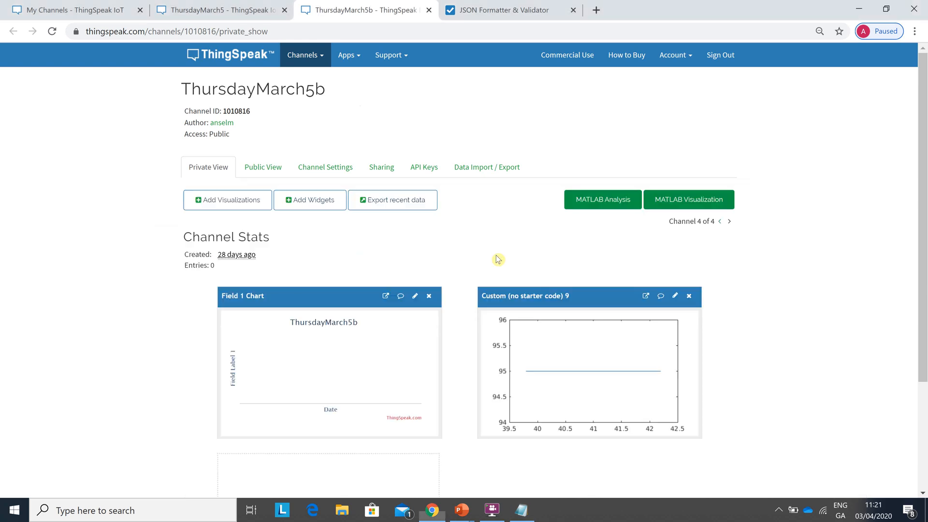
{"action": "mouse_move", "coordinate": [103, 488]}
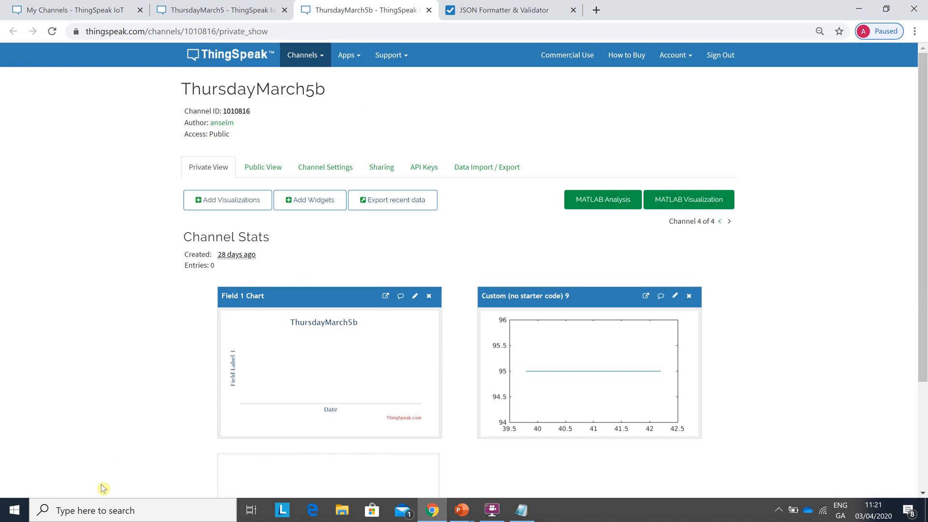
{"action": "left_click", "coordinate": [14, 508]}
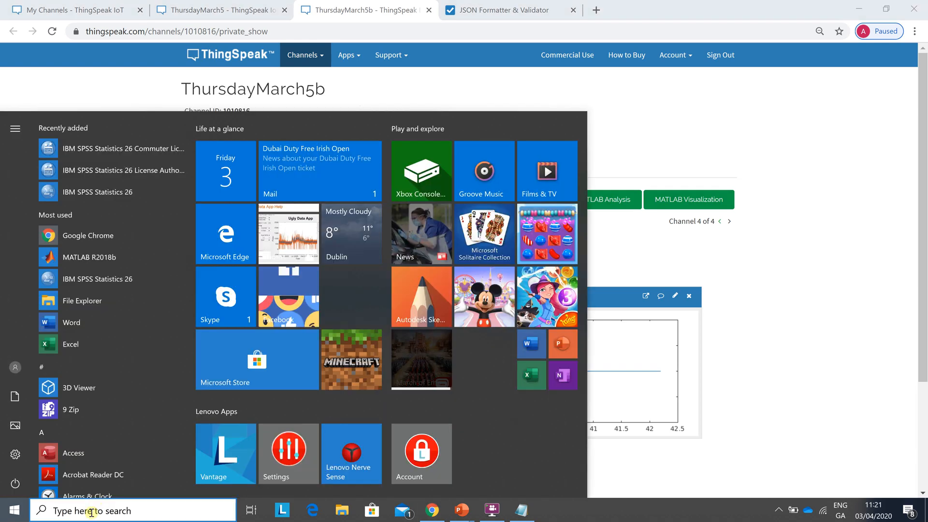
{"action": "type", "text": "run"}
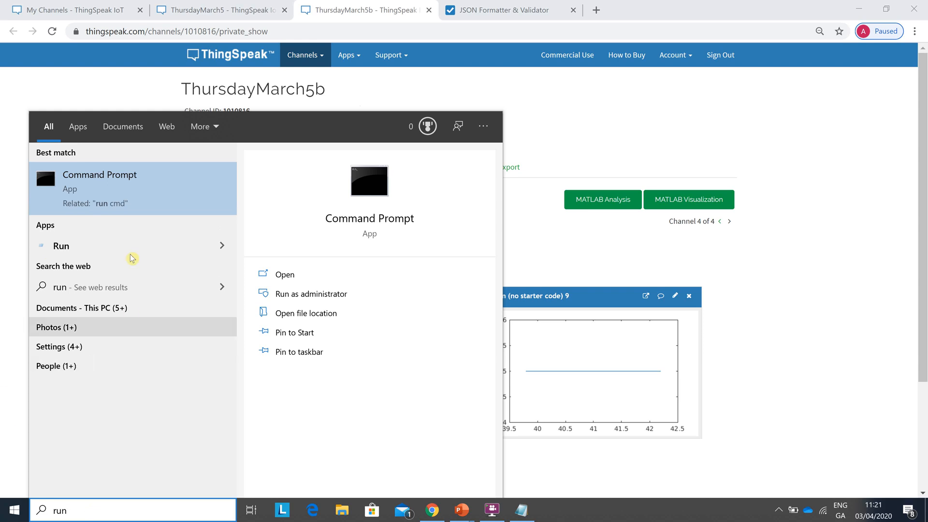
{"action": "left_click", "coordinate": [284, 274]}
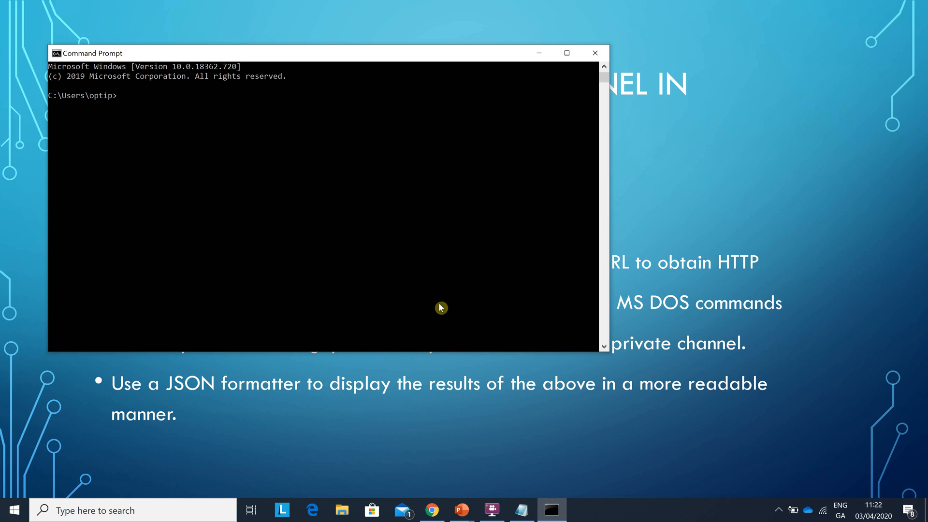
Change to E:\MyCurl and list its contents with dir
{"action": "type", "text": "e"}
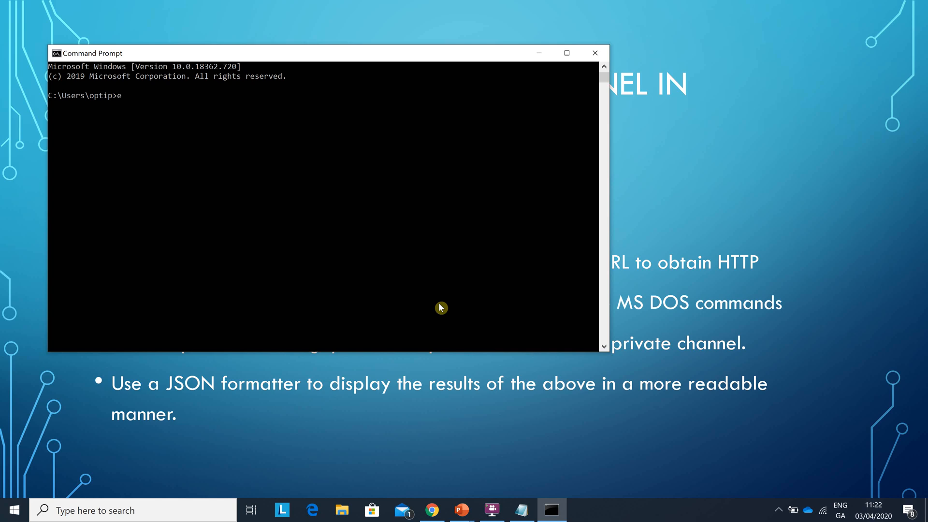
{"action": "type", "text": ":"}
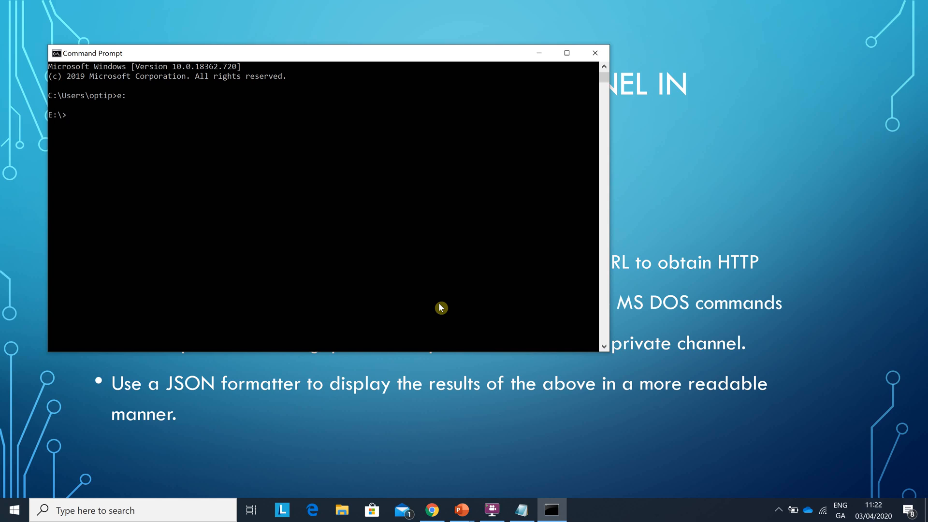
{"action": "type", "text": "cd"}
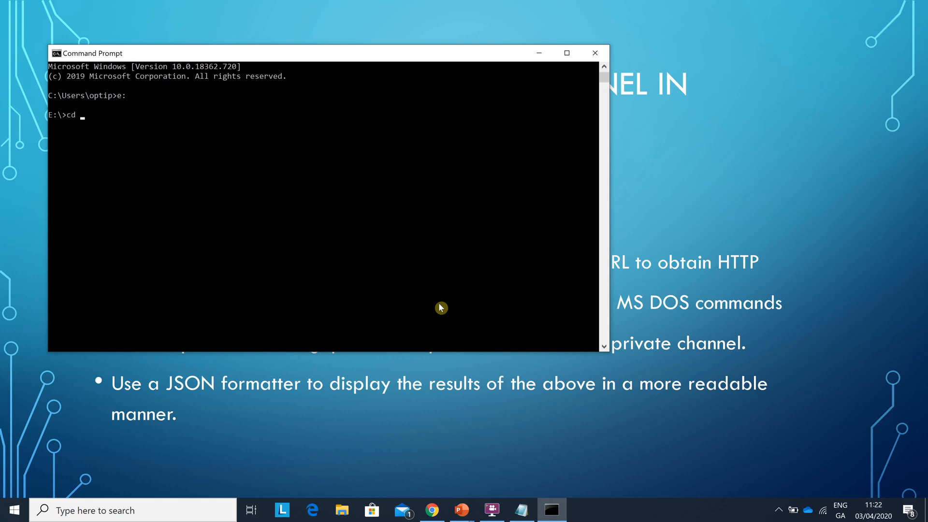
{"action": "type", "text": "MyCurl"}
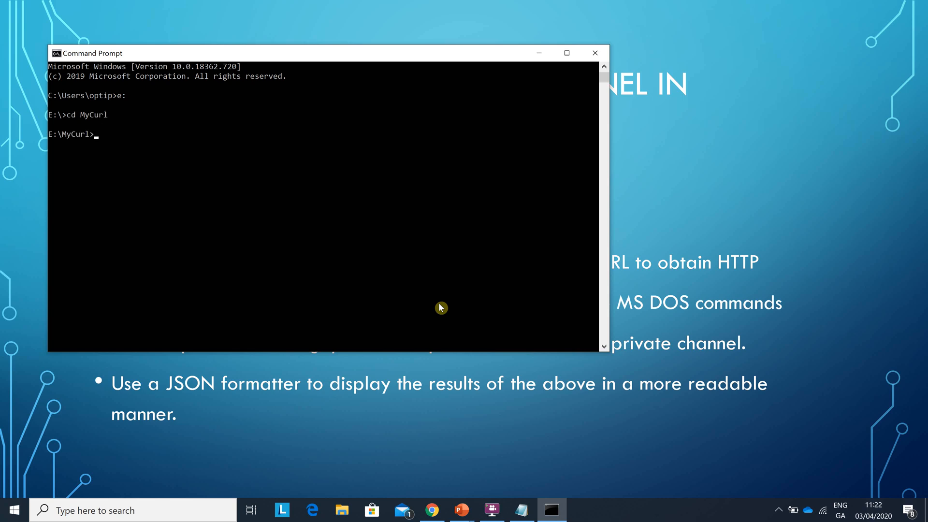
{"action": "type", "text": "dir"}
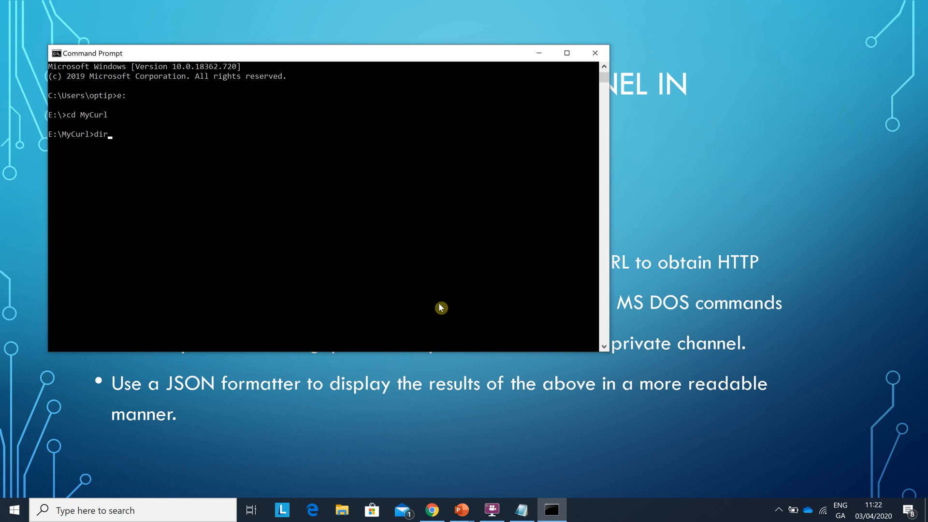
{"action": "key", "text": "Enter"}
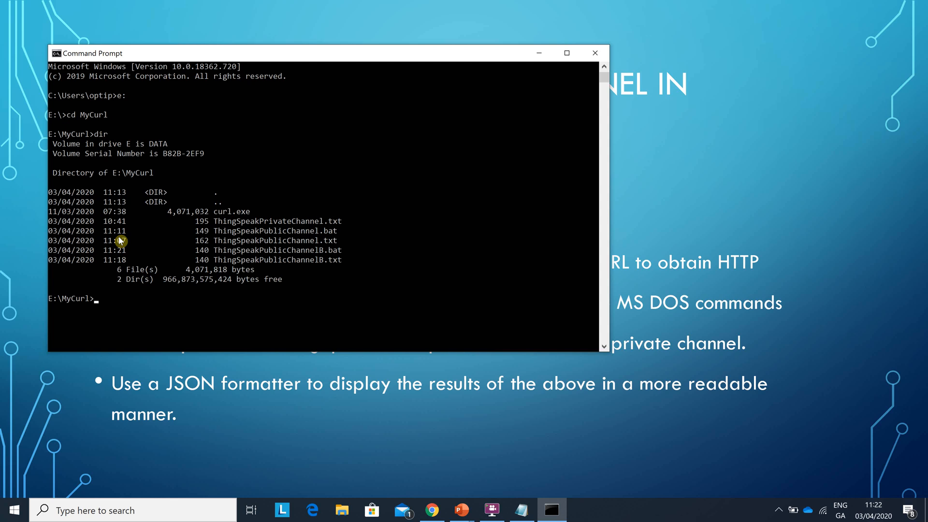
{"action": "mouse_move", "coordinate": [123, 240]}
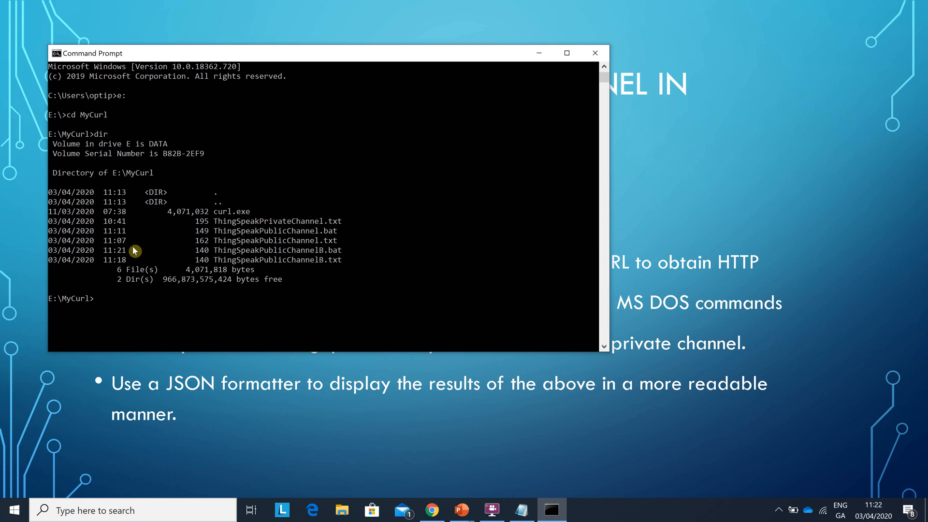
{"action": "mouse_move", "coordinate": [125, 258]}
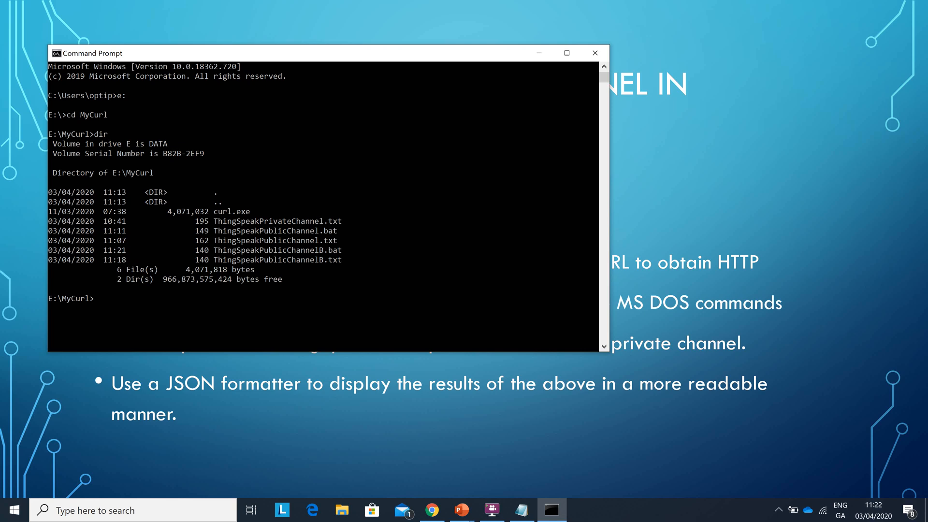
{"action": "mouse_move", "coordinate": [299, 300]}
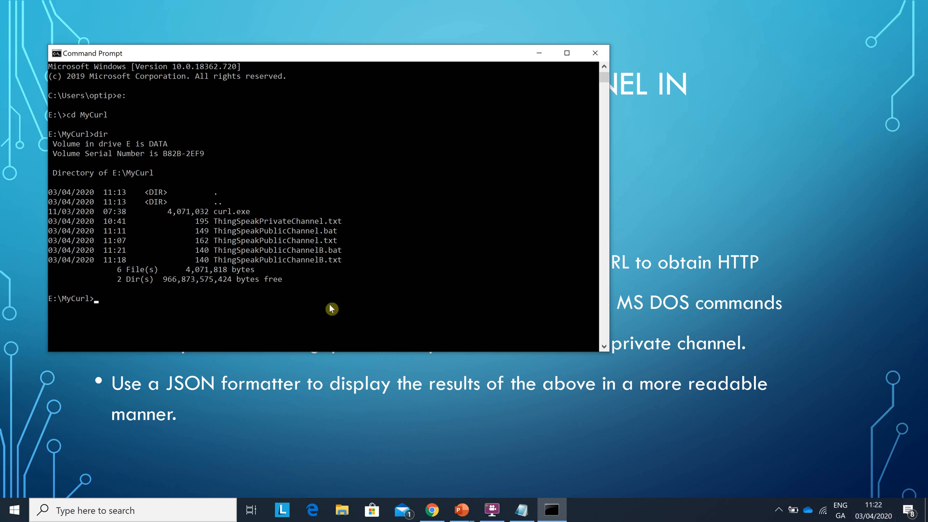
{"action": "mouse_move", "coordinate": [240, 314]}
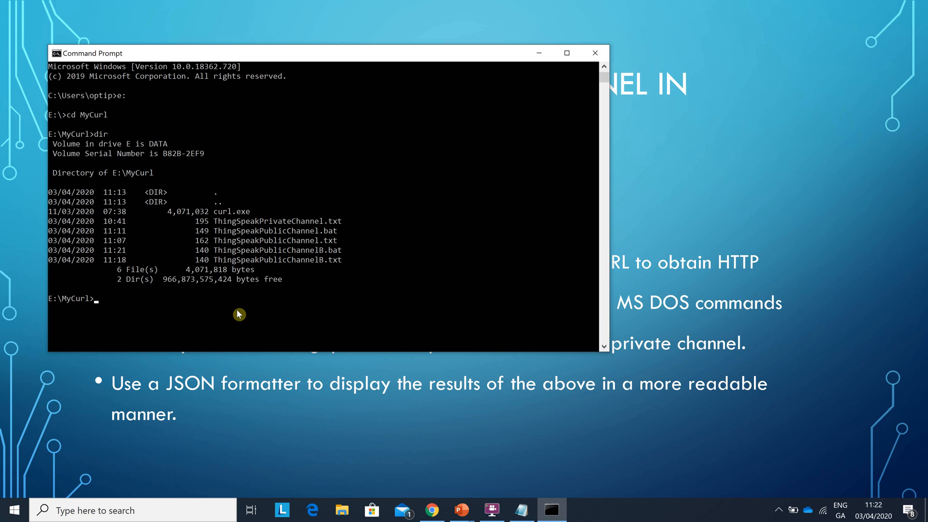
Enter the ThingSpeakPublicChannelB batch file name at the prompt to run it
{"action": "type", "text": "T"}
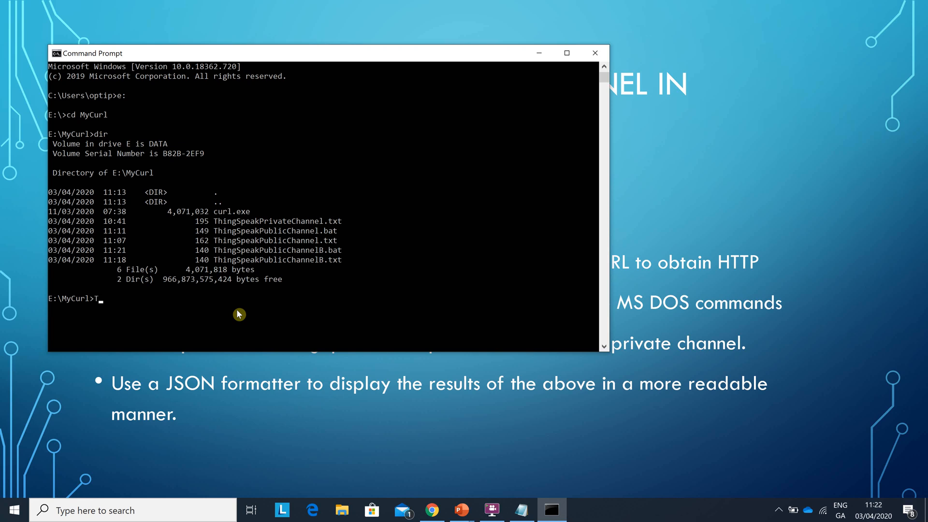
{"action": "type", "text": "hing"}
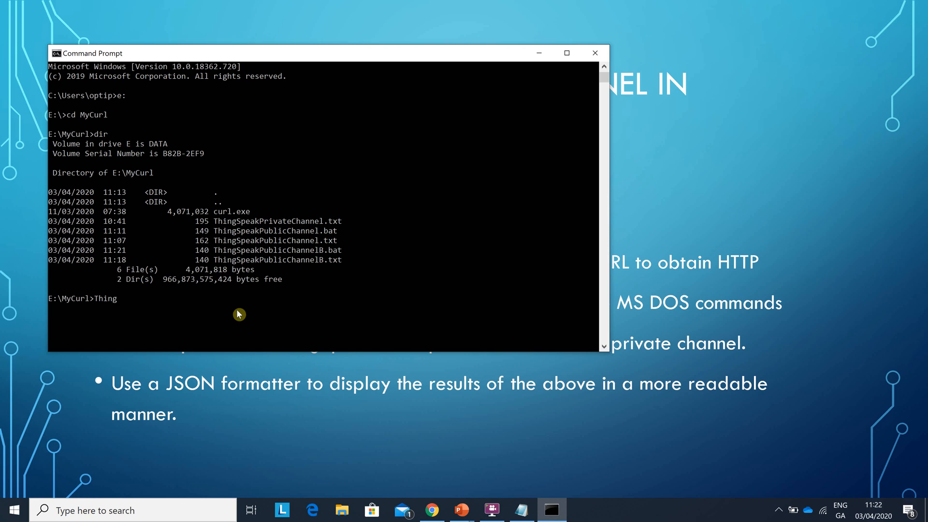
{"action": "type", "text": "Speak"}
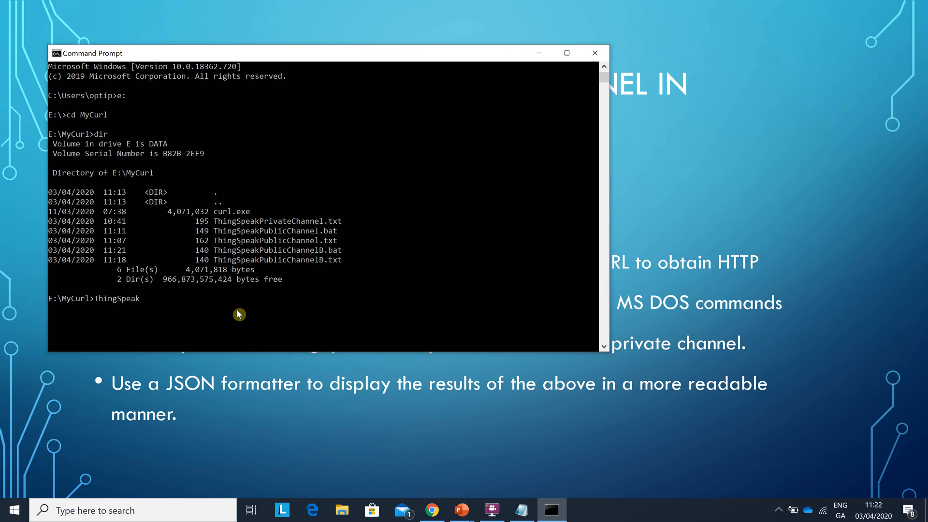
{"action": "type", "text": "Puv"}
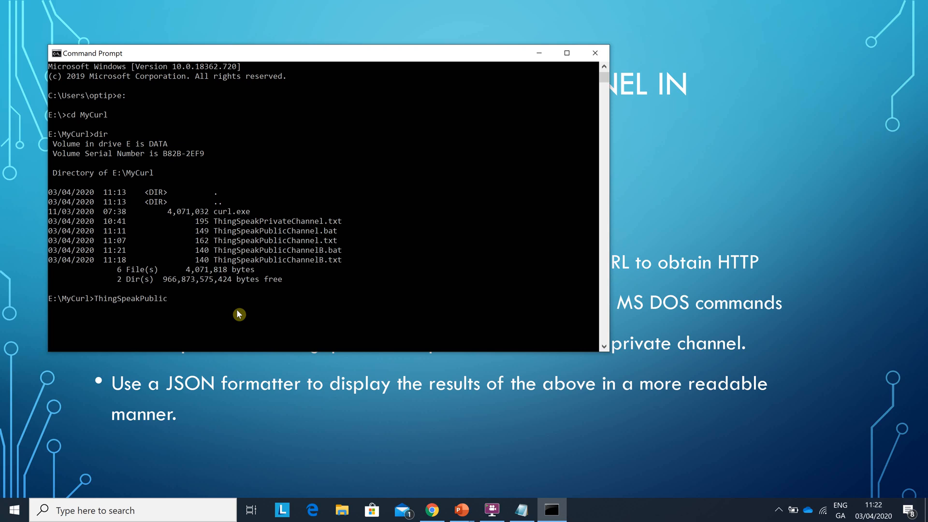
{"action": "type", "text": "Chann"}
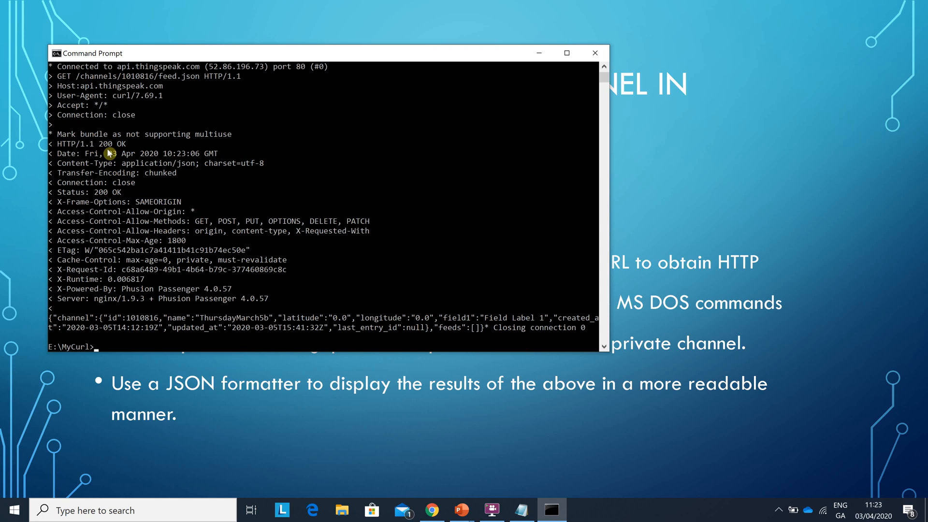
{"action": "mouse_move", "coordinate": [101, 279]}
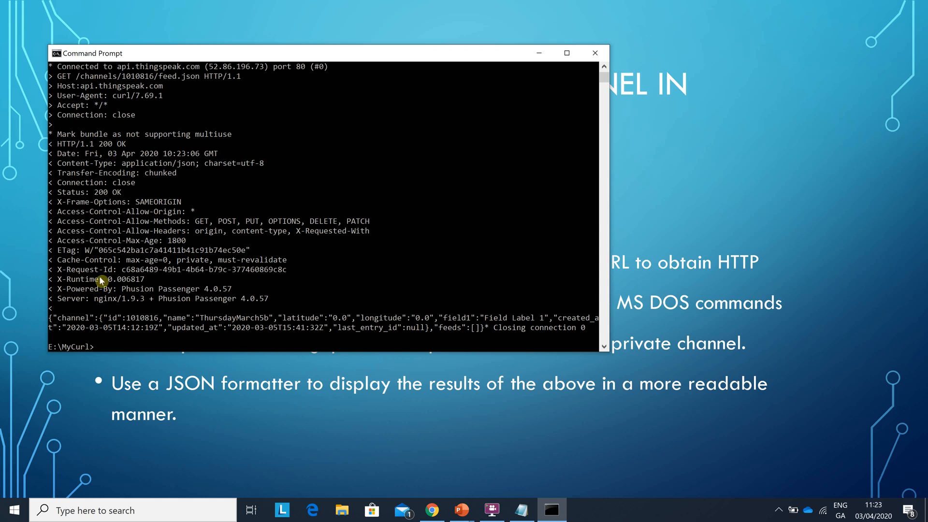
{"action": "mouse_move", "coordinate": [104, 296]}
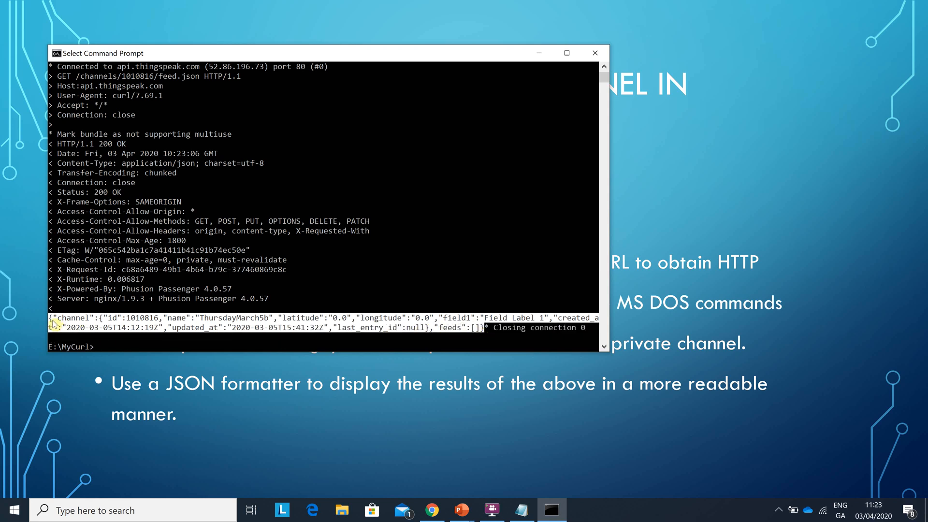
{"action": "mouse_move", "coordinate": [487, 339]}
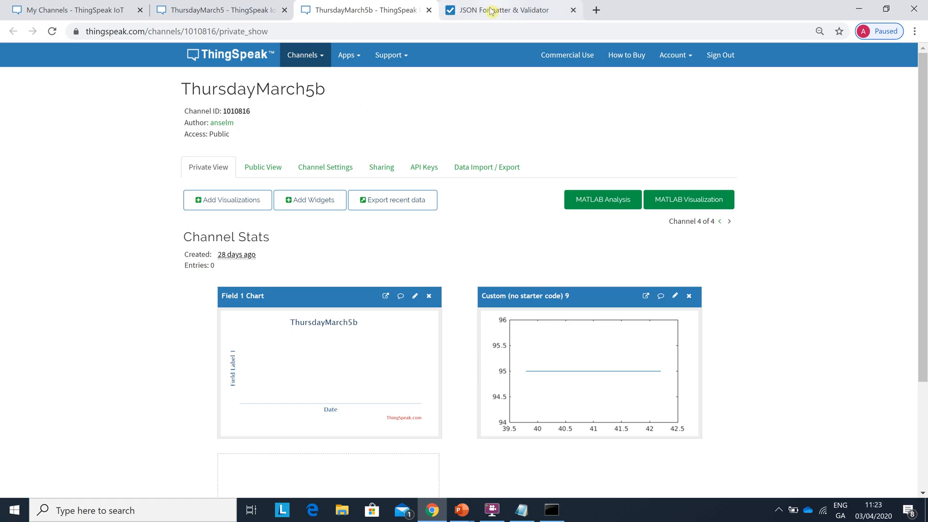
Paste the ThursdayMarch5b response into JSON Formatter and process it as valid formatted JSON
{"action": "left_click", "coordinate": [491, 9]}
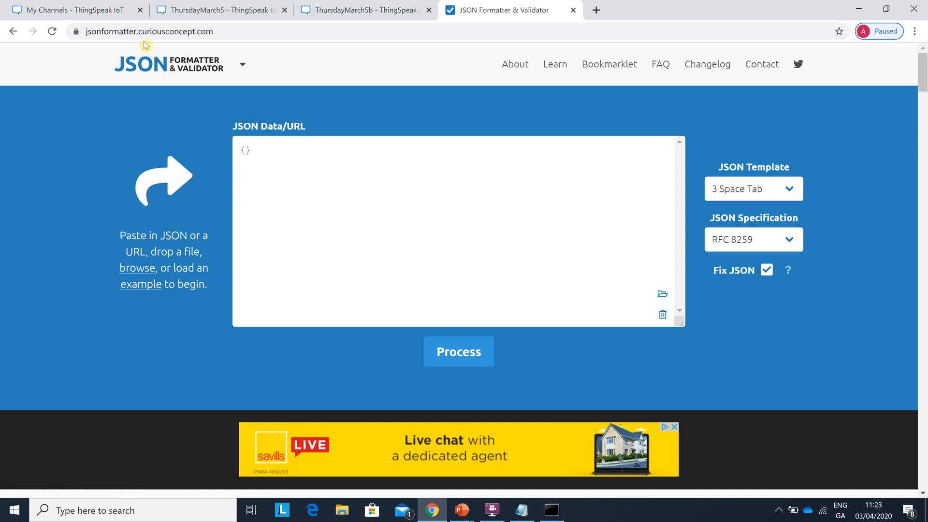
{"action": "left_click", "coordinate": [241, 64]}
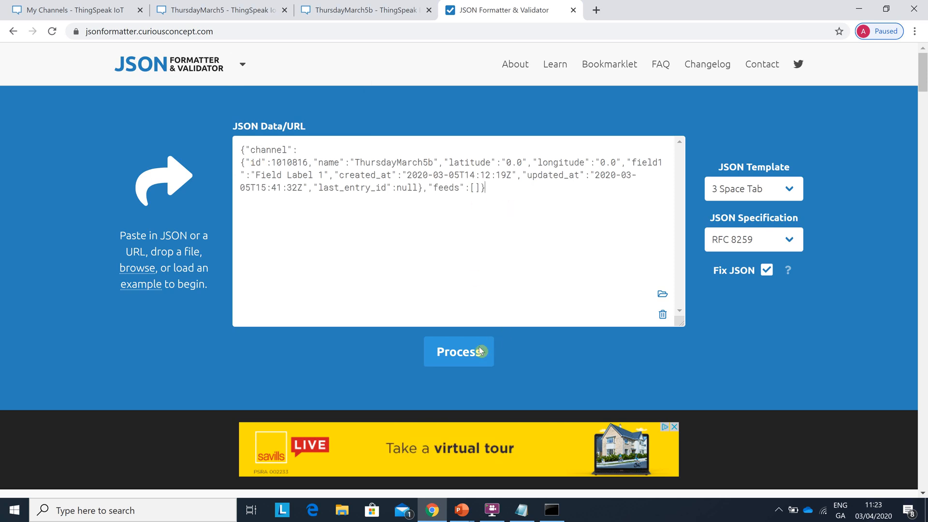
{"action": "left_click", "coordinate": [458, 352]}
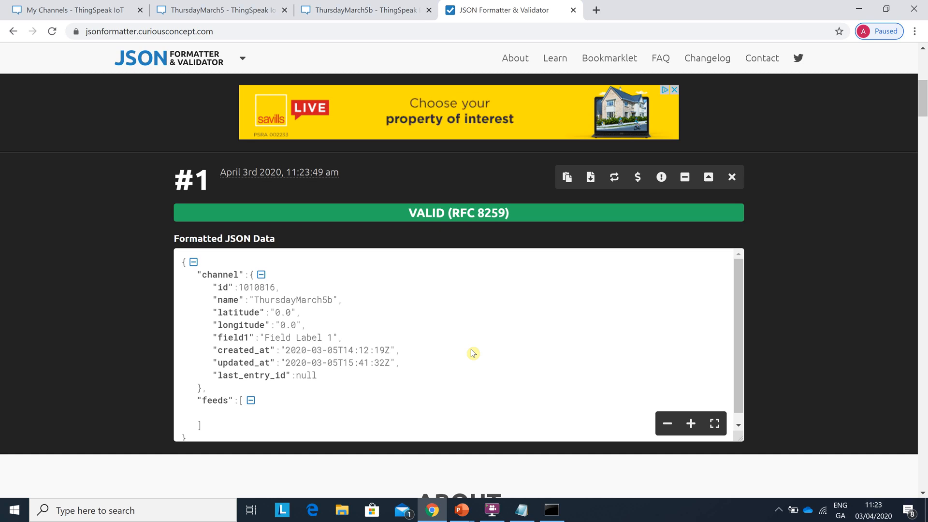
{"action": "mouse_move", "coordinate": [445, 333]}
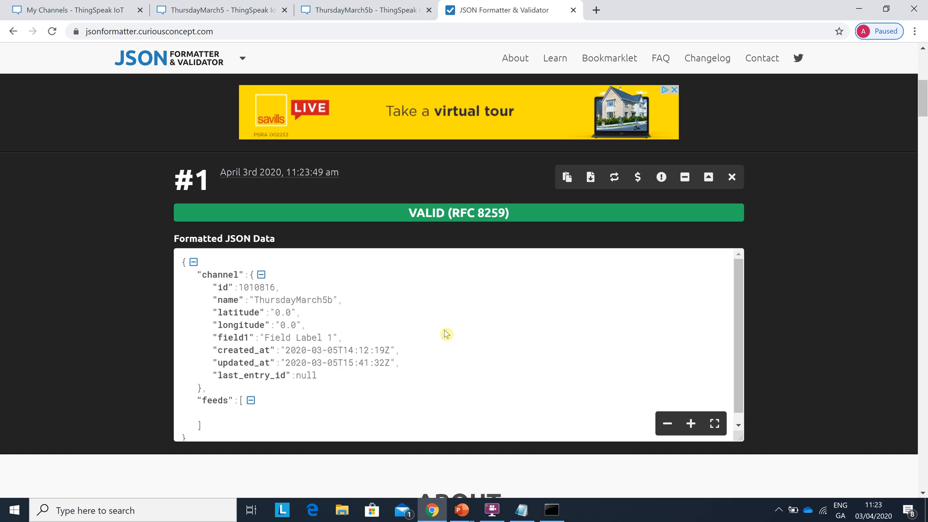
{"action": "mouse_move", "coordinate": [369, 319]}
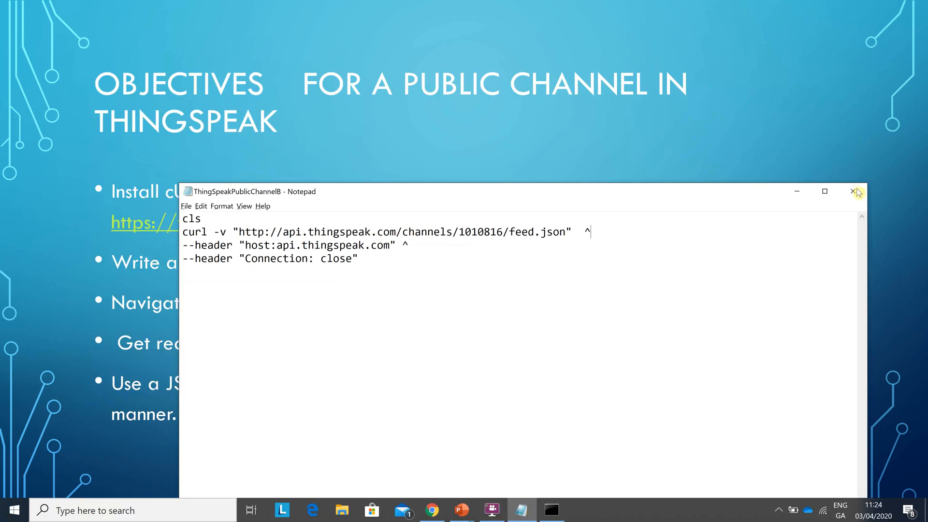
Close the batch file, relaunch Notepad and load the ThingSpeakPrivateChannel cURL script
{"action": "left_click", "coordinate": [15, 509]}
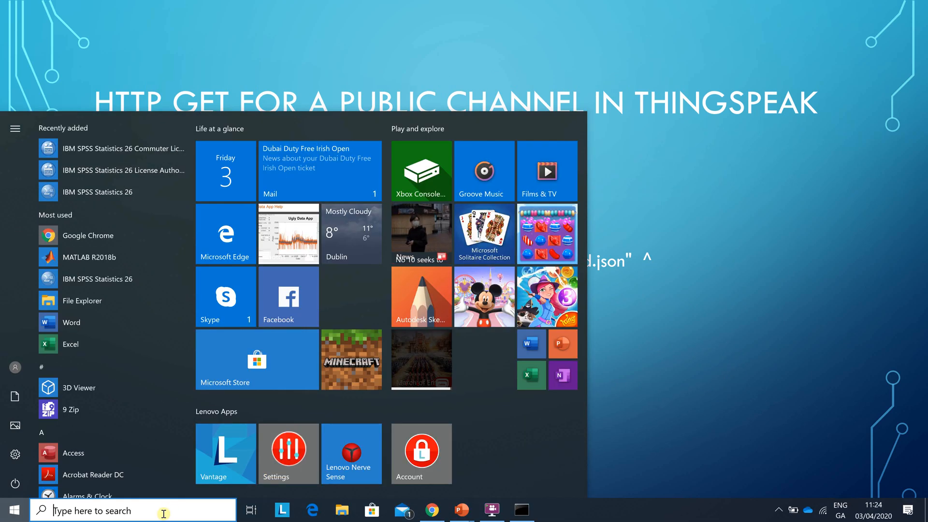
{"action": "type", "text": "note"}
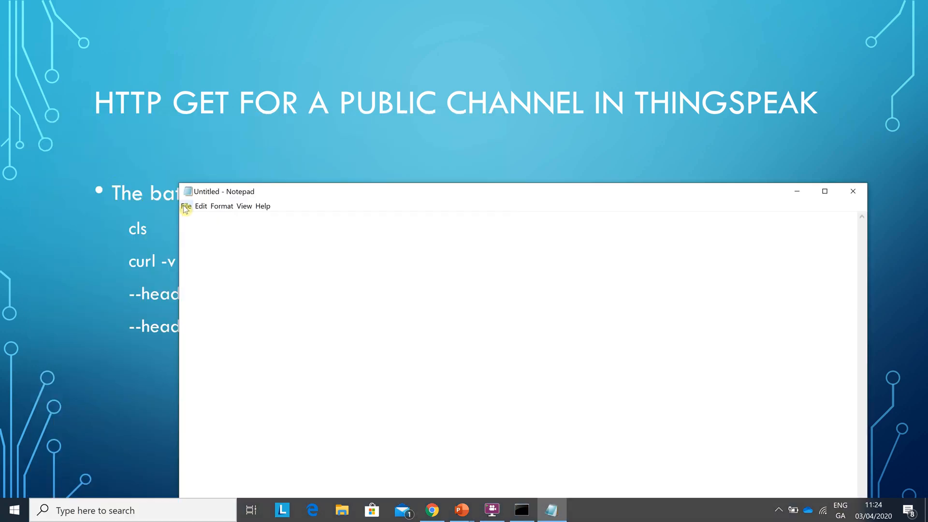
{"action": "left_click", "coordinate": [185, 206]}
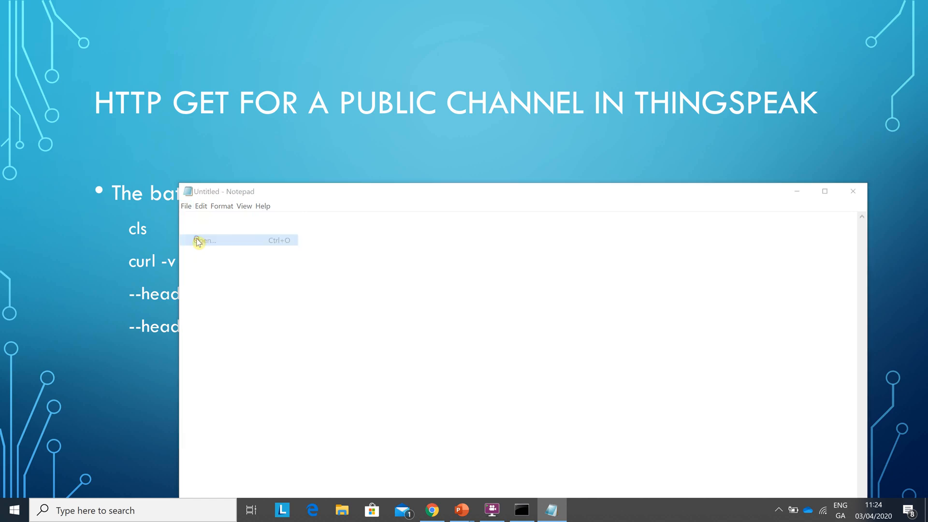
{"action": "left_click", "coordinate": [203, 239]}
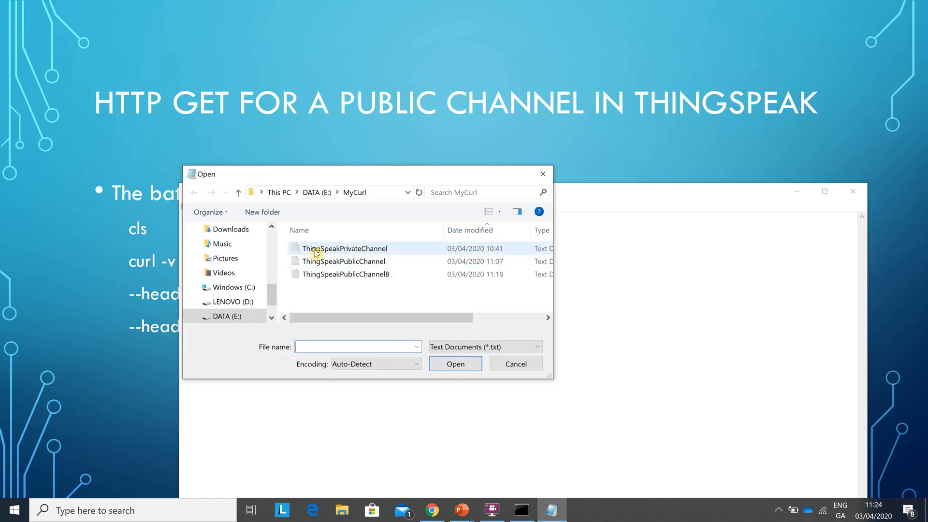
{"action": "double_click", "coordinate": [344, 248]}
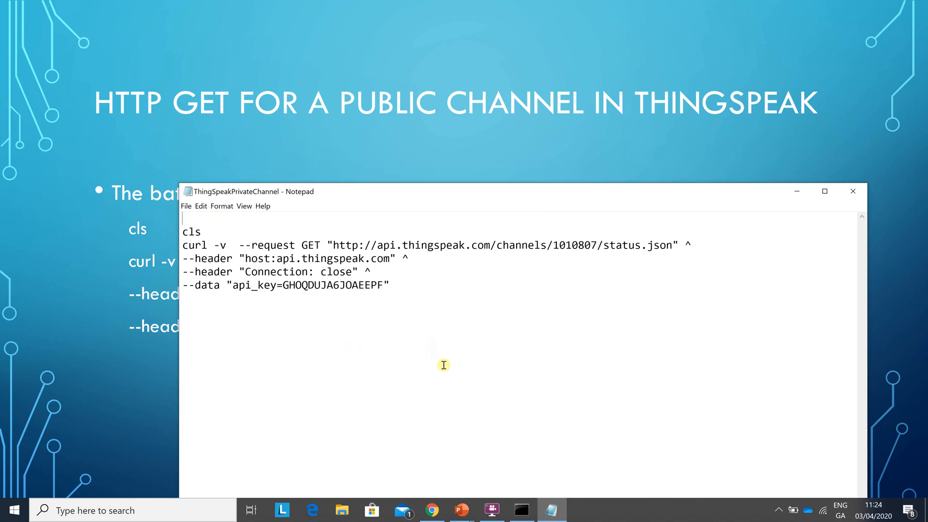
{"action": "mouse_move", "coordinate": [557, 239]}
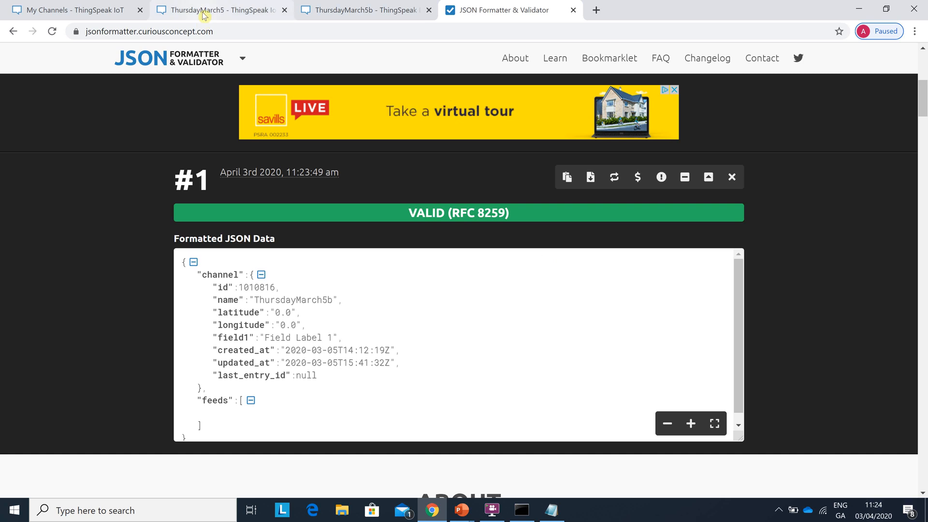
View ThursdayMarch5's Private View and API Keys page, then return to the script
{"action": "right_click", "coordinate": [212, 10]}
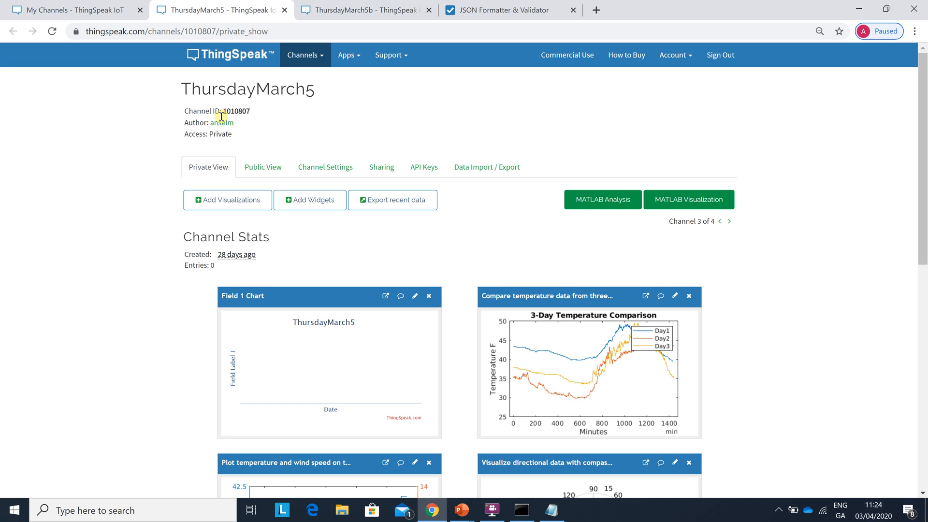
{"action": "mouse_move", "coordinate": [232, 136]}
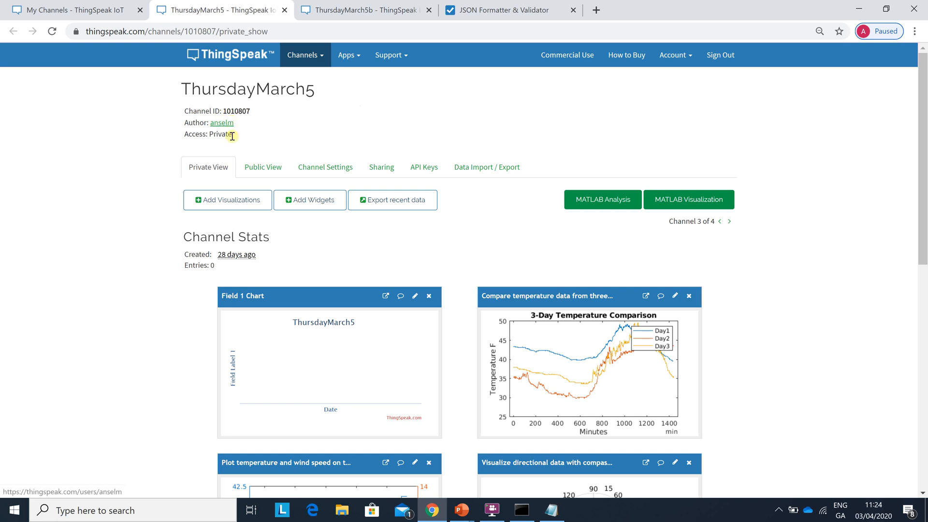
{"action": "mouse_move", "coordinate": [272, 151]}
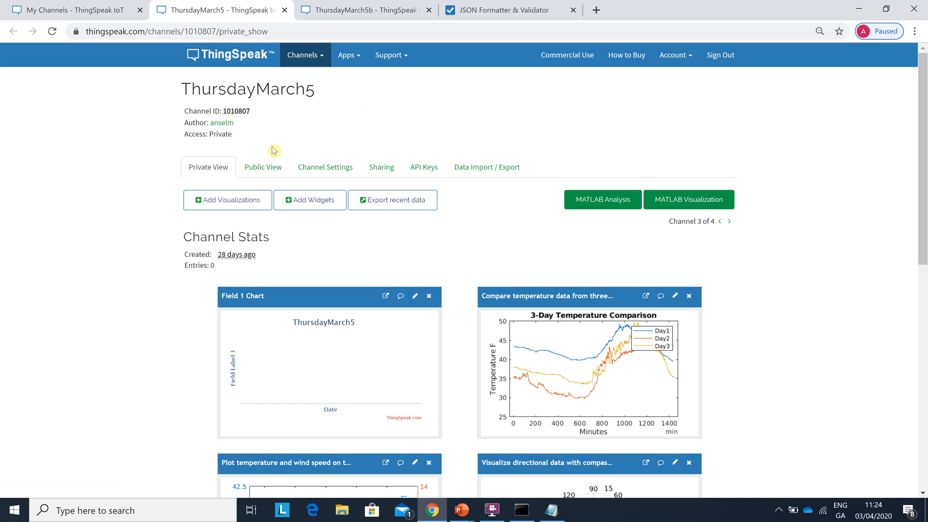
{"action": "mouse_move", "coordinate": [396, 177]}
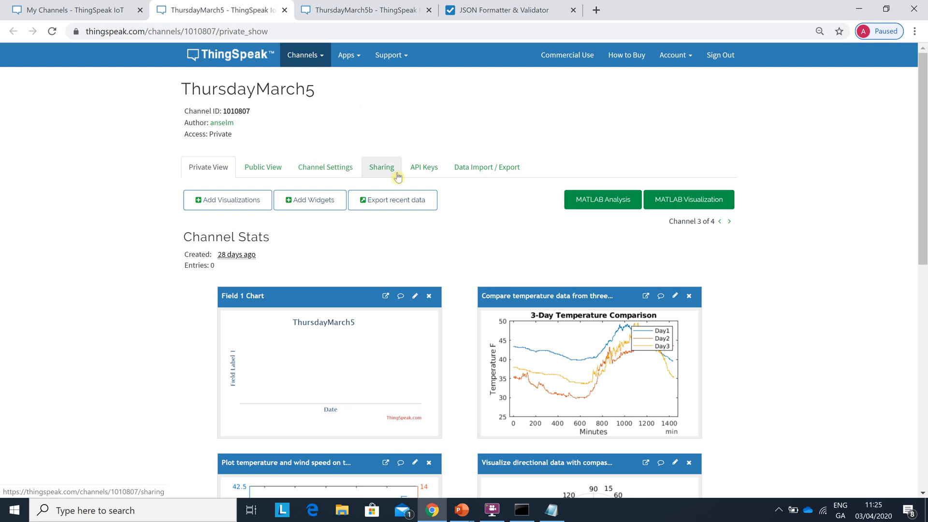
{"action": "mouse_move", "coordinate": [417, 174]}
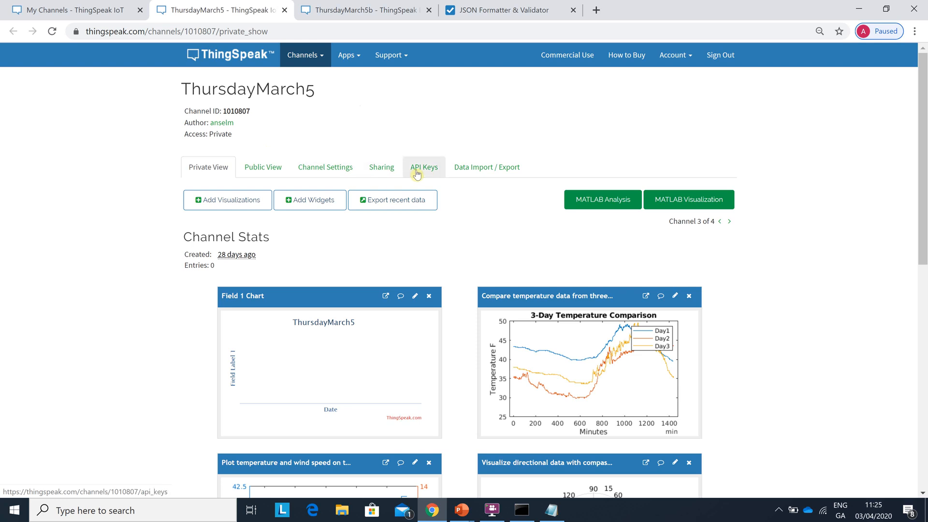
{"action": "left_click", "coordinate": [424, 167]}
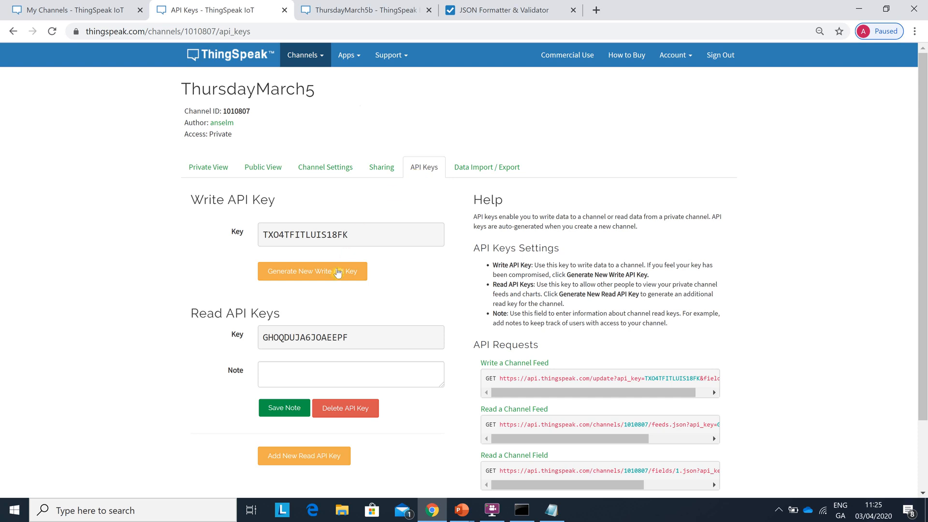
{"action": "mouse_move", "coordinate": [348, 332]}
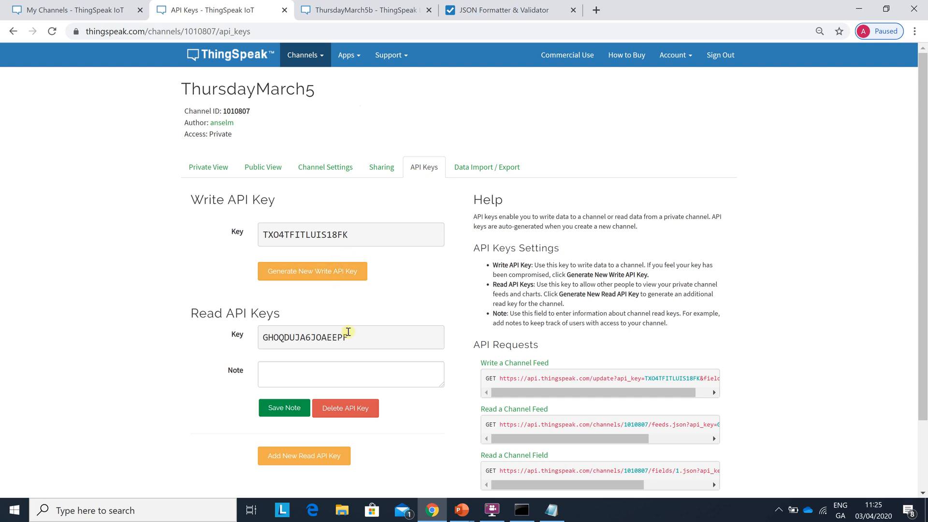
{"action": "mouse_move", "coordinate": [314, 336]}
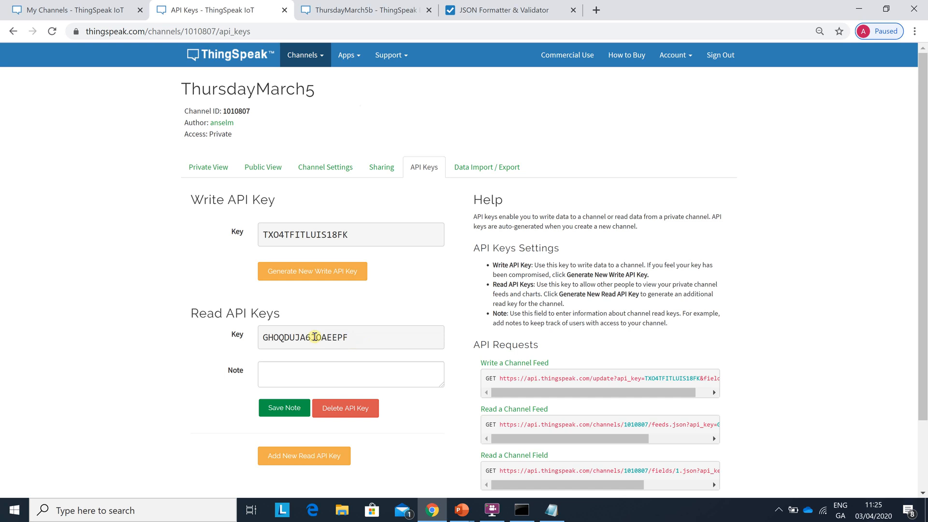
{"action": "left_click", "coordinate": [208, 166]}
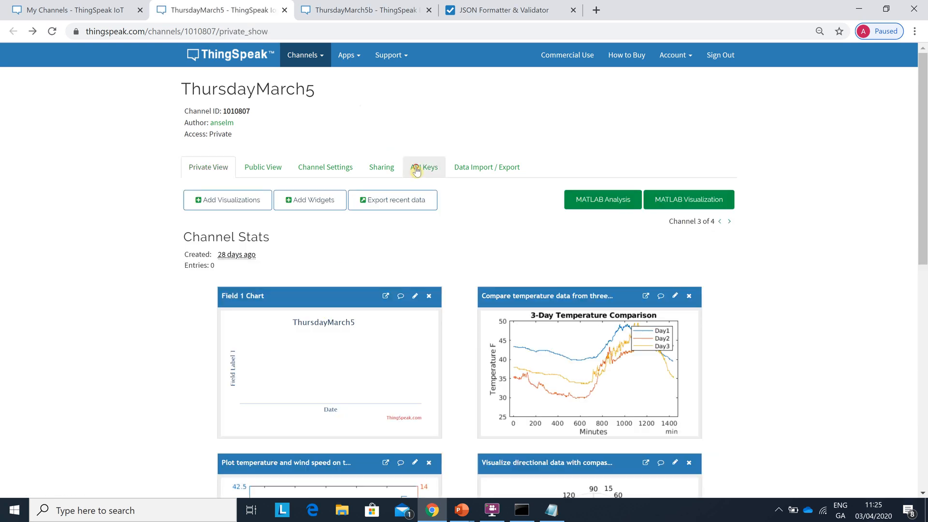
{"action": "left_click", "coordinate": [423, 166]}
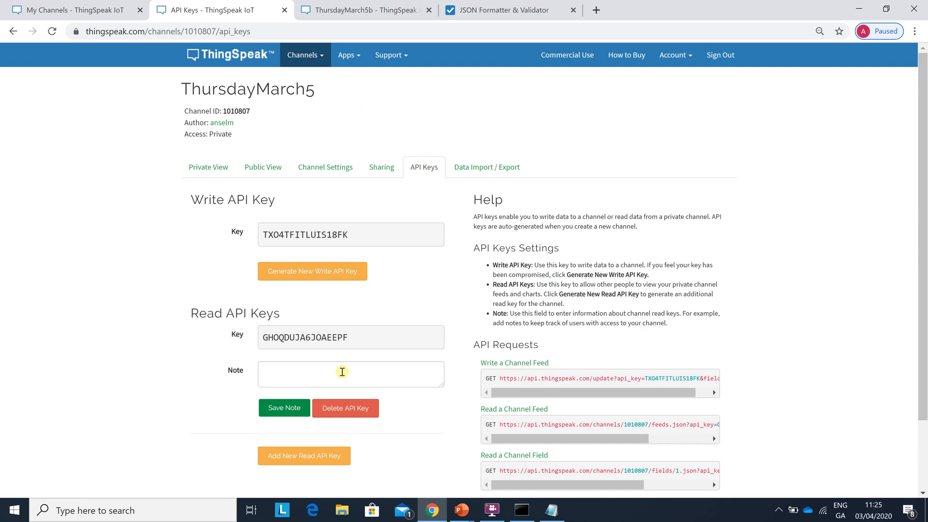
{"action": "mouse_move", "coordinate": [353, 347]}
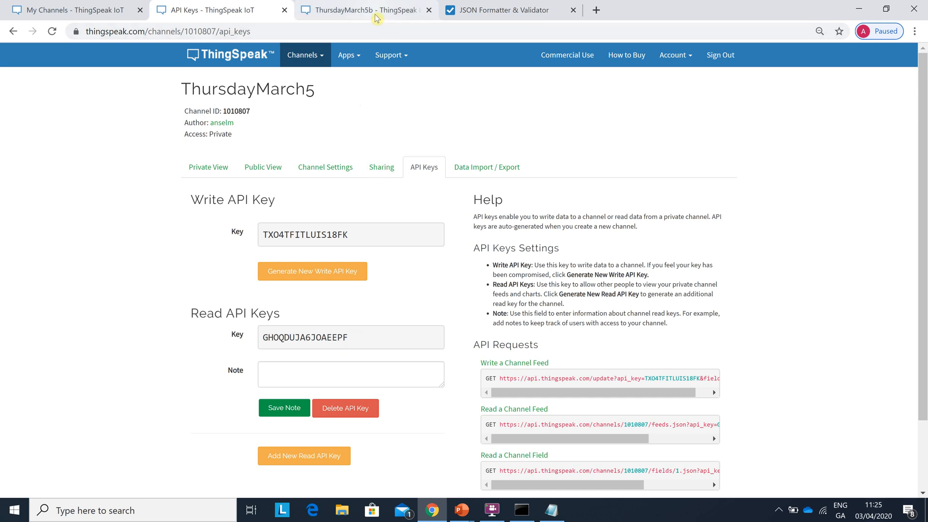
{"action": "left_click", "coordinate": [552, 510]}
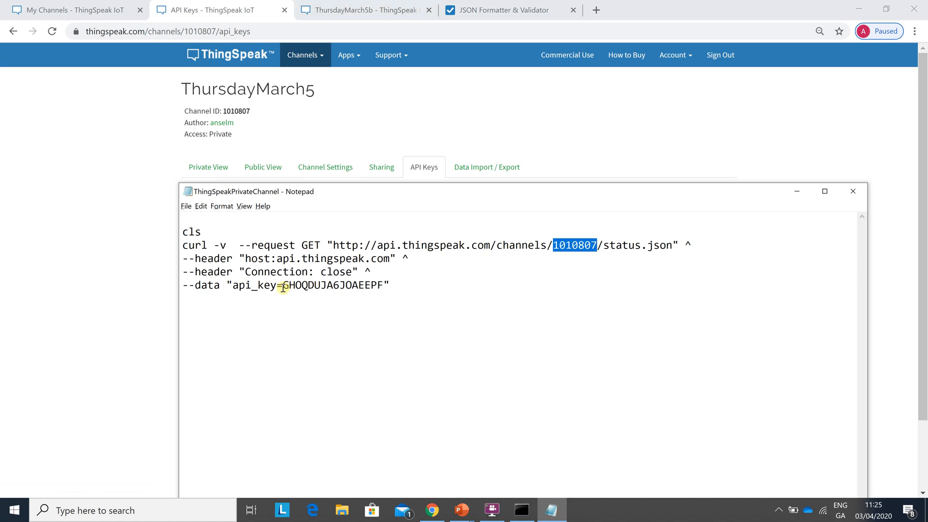
{"action": "mouse_move", "coordinate": [206, 288]}
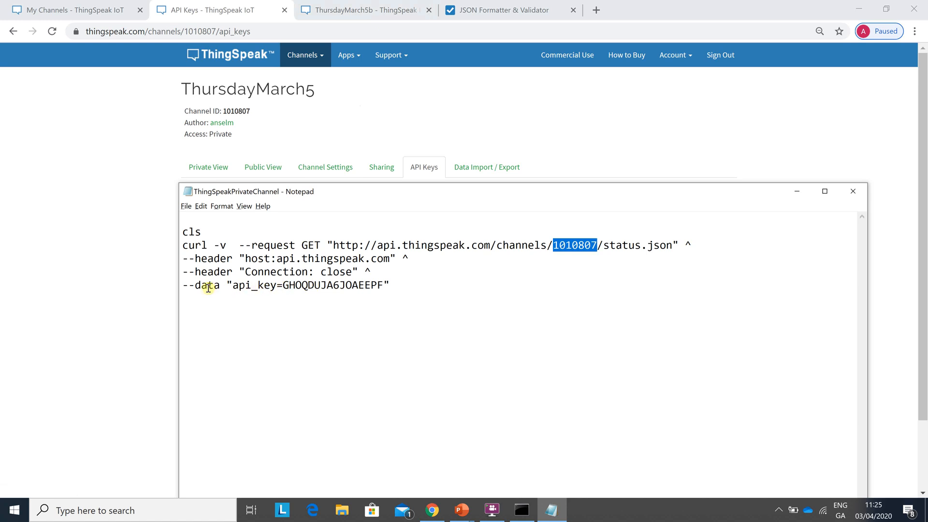
{"action": "mouse_move", "coordinate": [301, 296]}
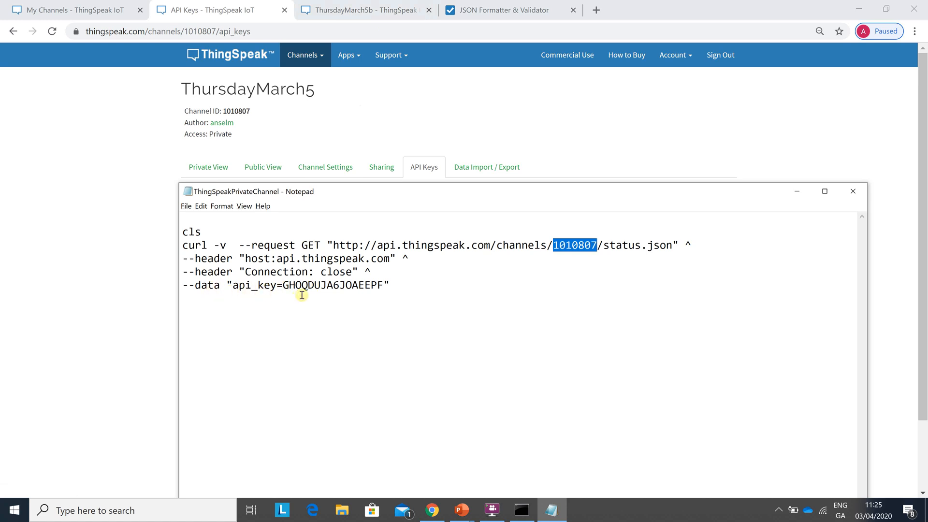
{"action": "mouse_move", "coordinate": [368, 287]}
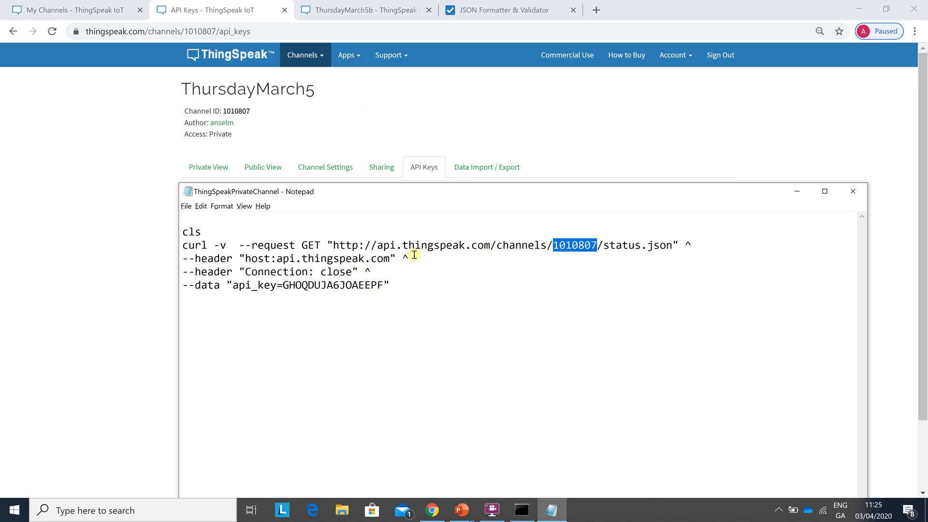
{"action": "mouse_move", "coordinate": [356, 263]}
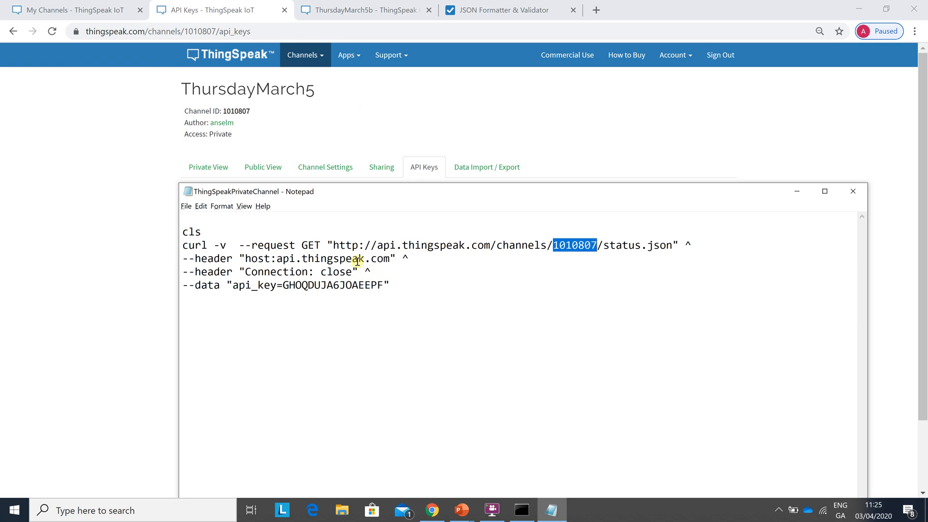
{"action": "mouse_move", "coordinate": [325, 277]}
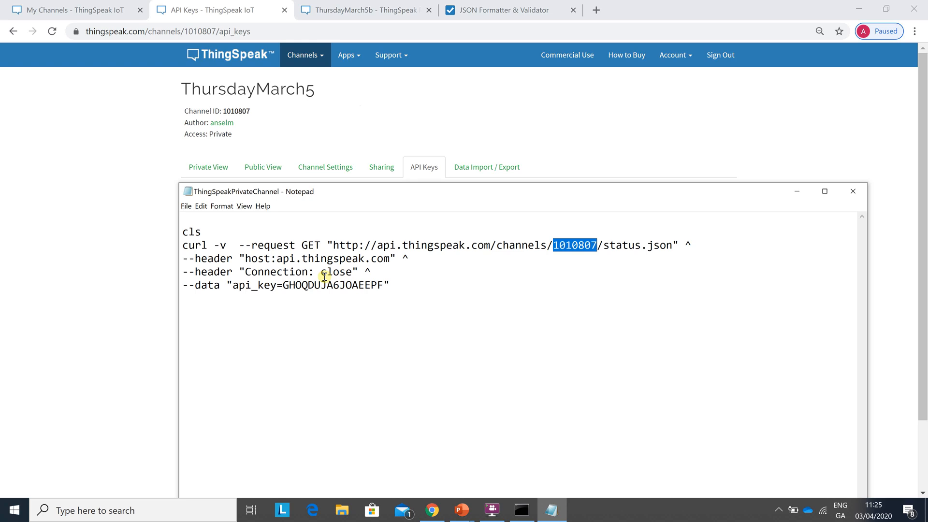
{"action": "mouse_move", "coordinate": [333, 277]}
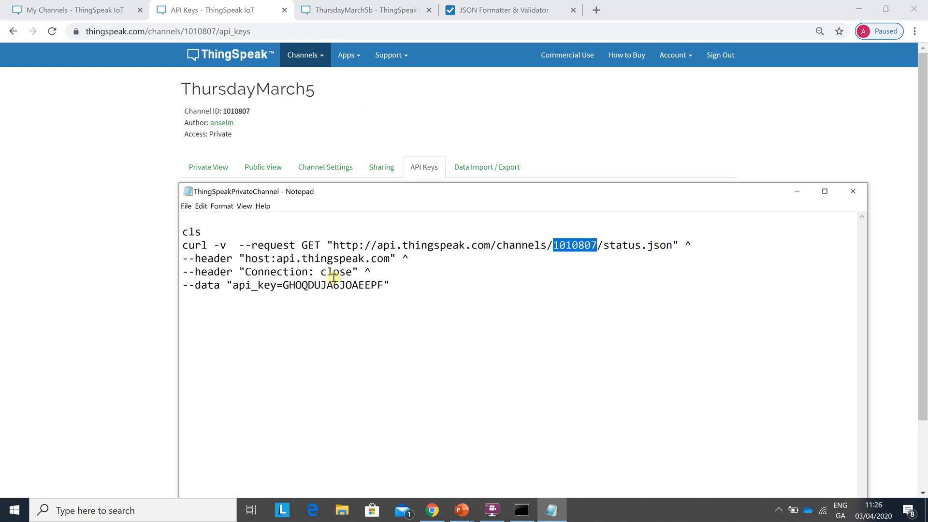
{"action": "mouse_move", "coordinate": [323, 290]}
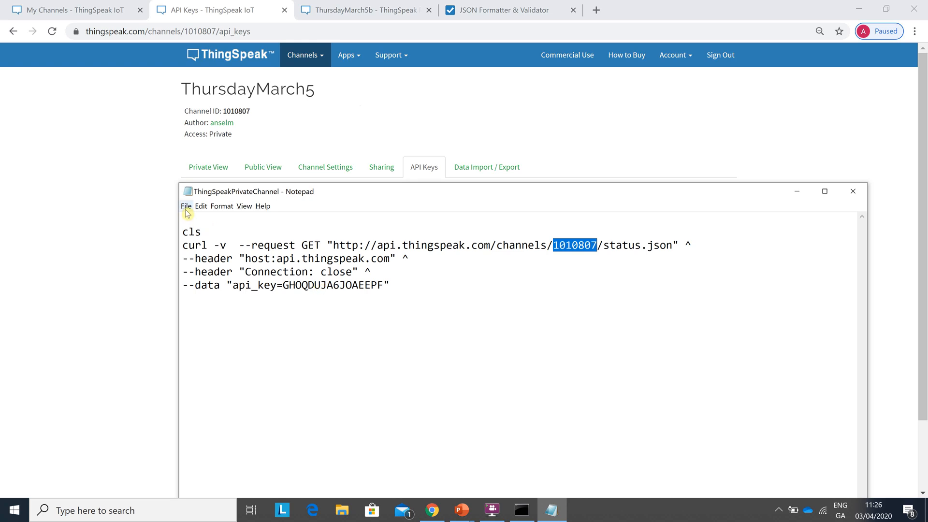
Save the script as ThingSpeakPrivateChannel.bat in the MyCurl folder
{"action": "left_click", "coordinate": [185, 206]}
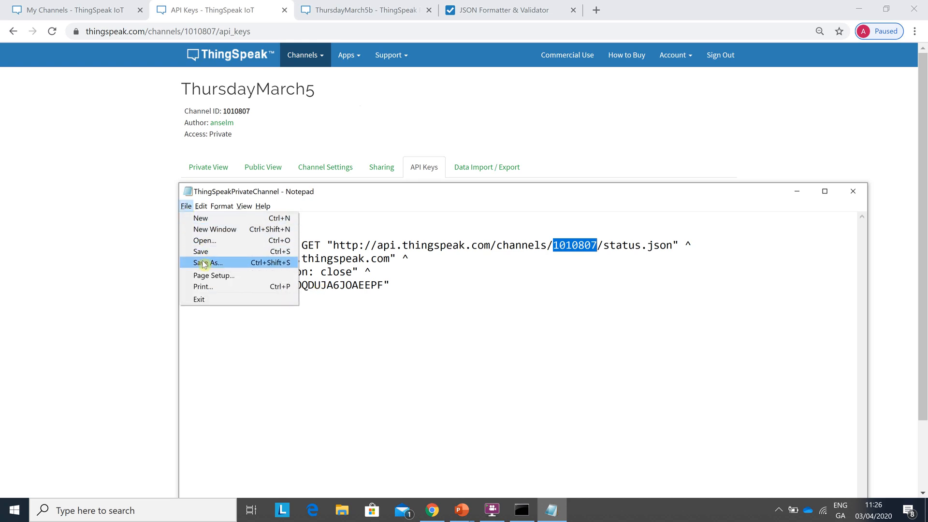
{"action": "left_click", "coordinate": [206, 263]}
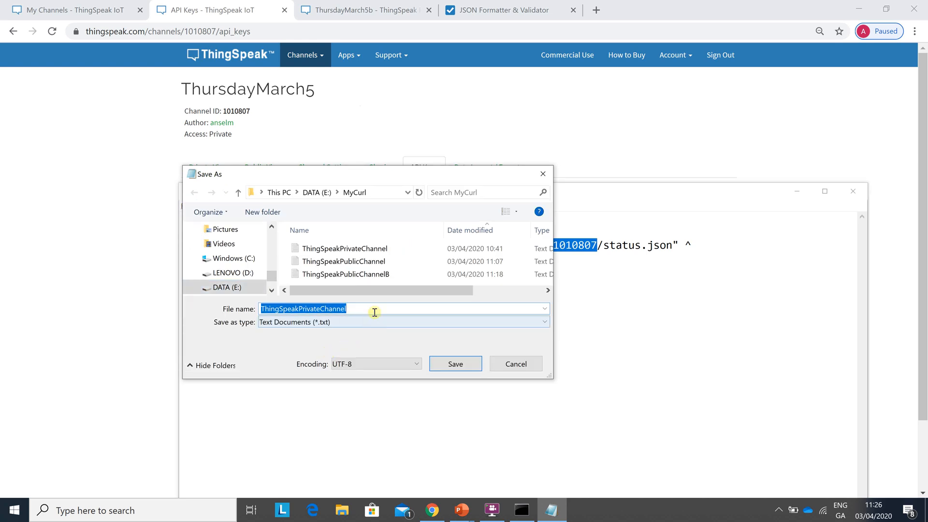
{"action": "left_click", "coordinate": [380, 308]}
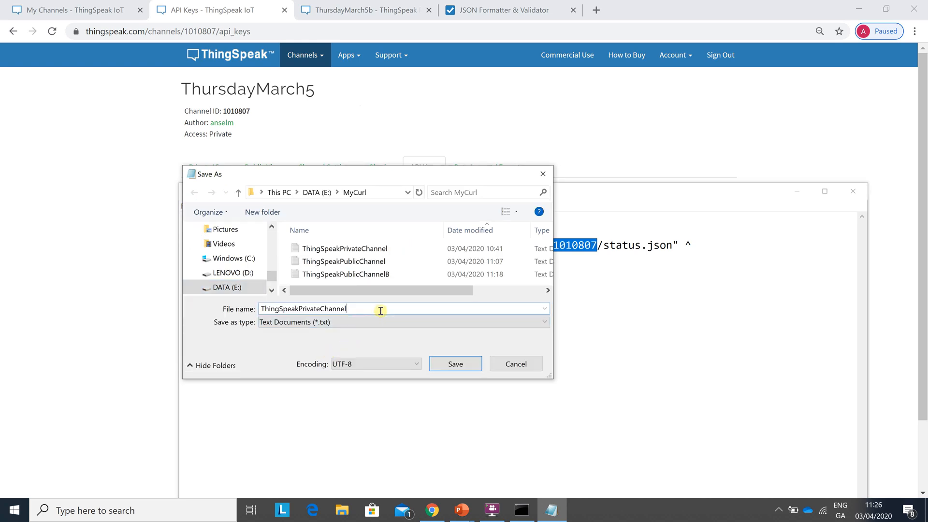
{"action": "type", "text": ".bat"}
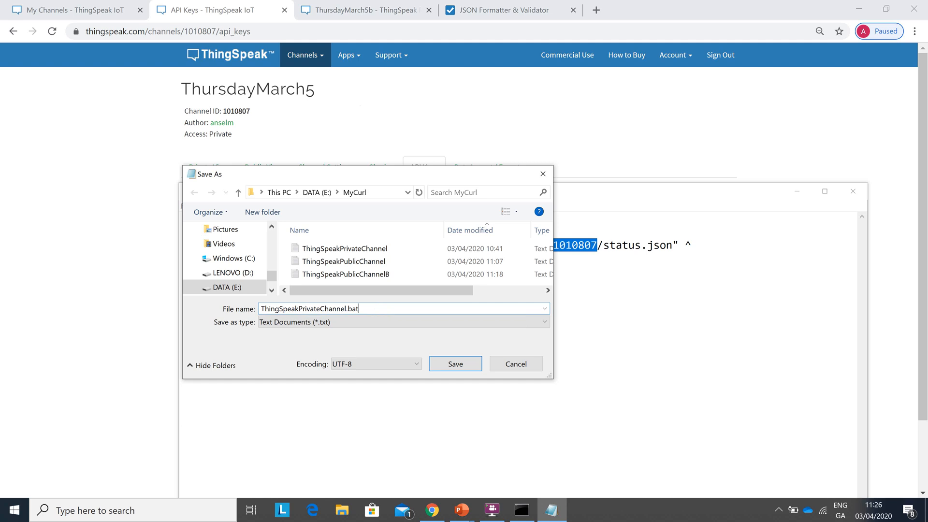
{"action": "mouse_move", "coordinate": [445, 339]}
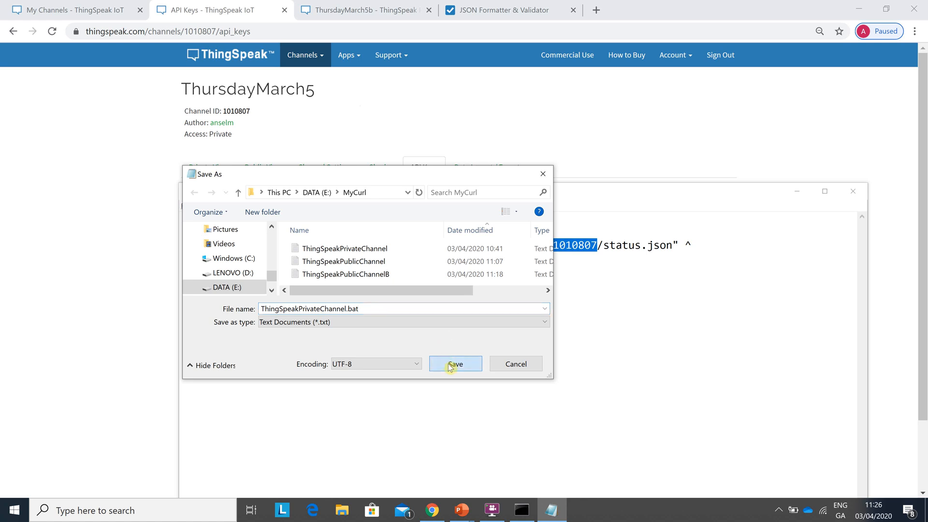
{"action": "left_click", "coordinate": [454, 363]}
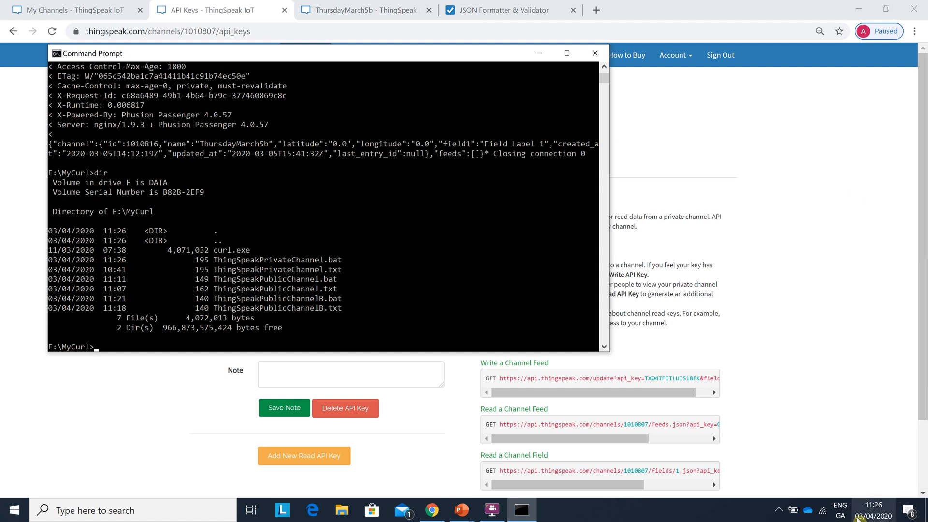
{"action": "mouse_move", "coordinate": [310, 311]}
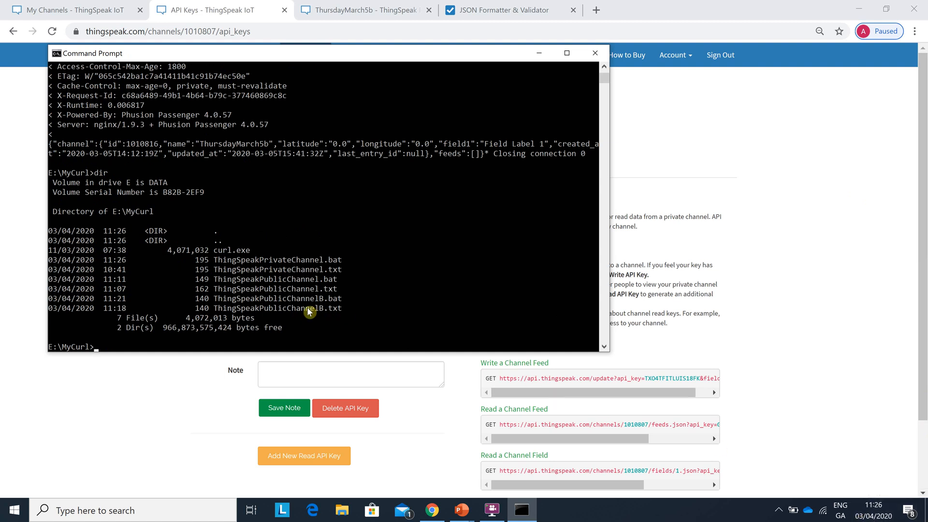
{"action": "mouse_move", "coordinate": [210, 273]}
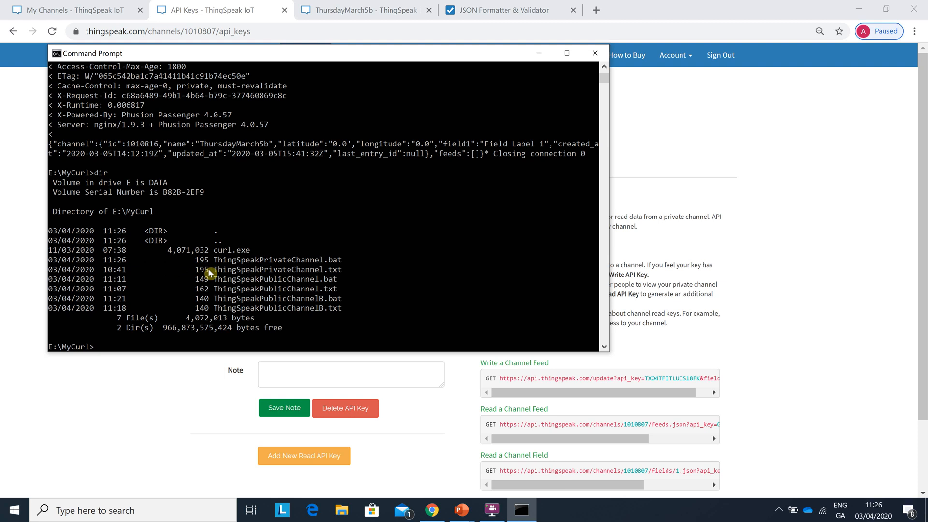
{"action": "mouse_move", "coordinate": [200, 303]}
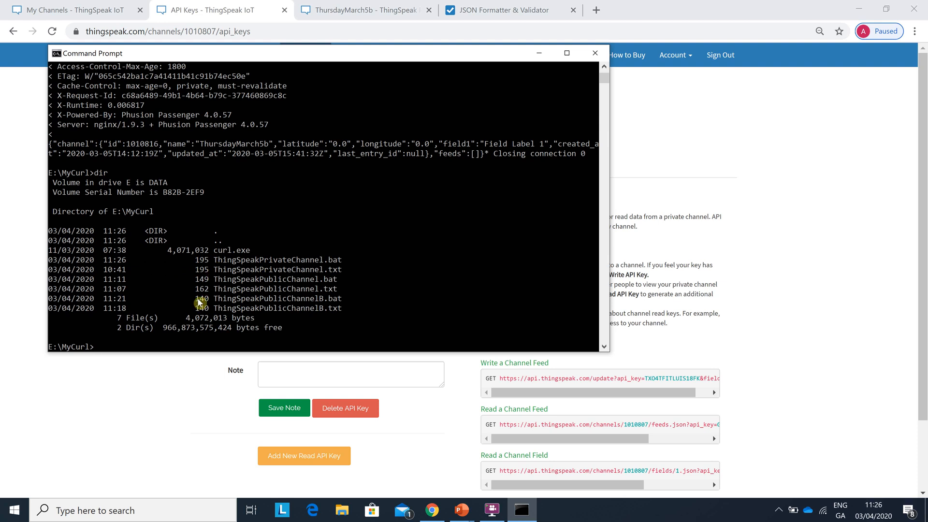
Run ThingSpeakPrivateChannel.bat to get ThursdayMarch5's JSON, then return to the formatter
{"action": "type", "text": "T"}
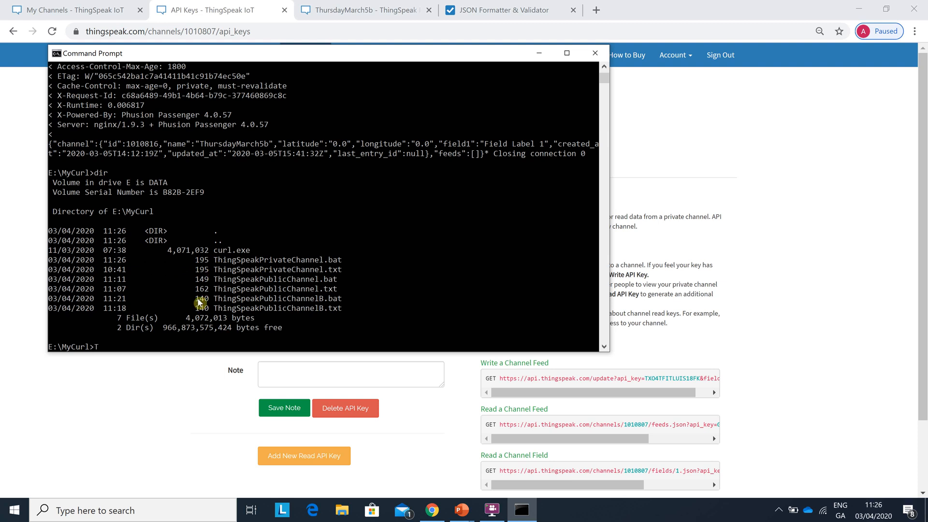
{"action": "type", "text": "hing"}
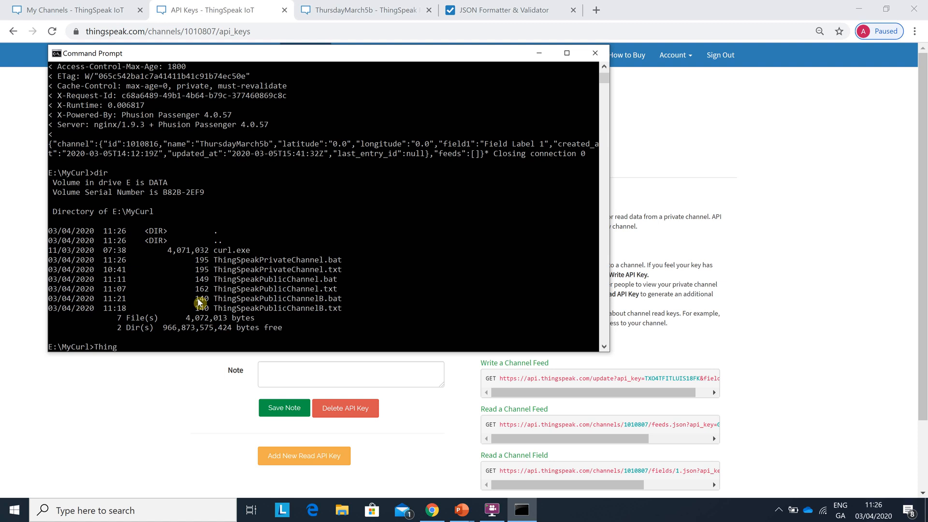
{"action": "type", "text": "Speak"}
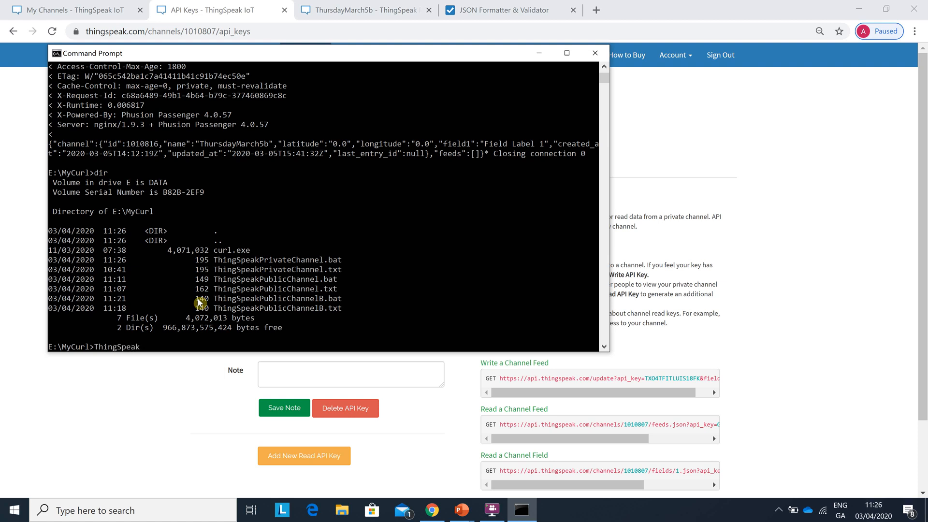
{"action": "type", "text": "Pri"}
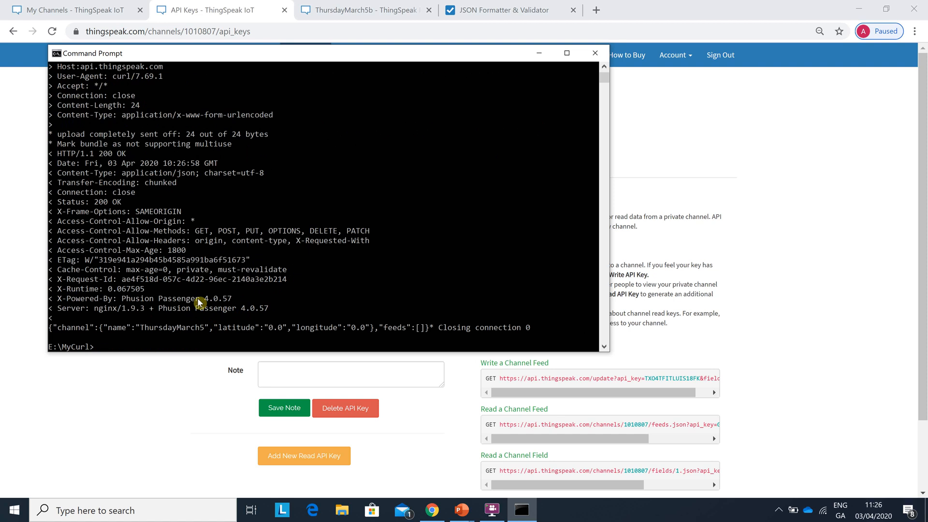
{"action": "mouse_move", "coordinate": [95, 153]}
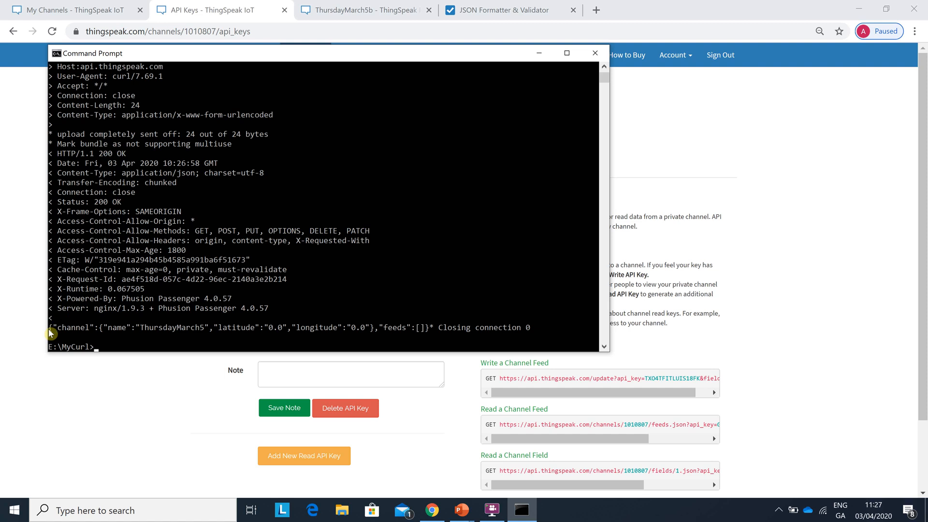
{"action": "mouse_move", "coordinate": [357, 333]}
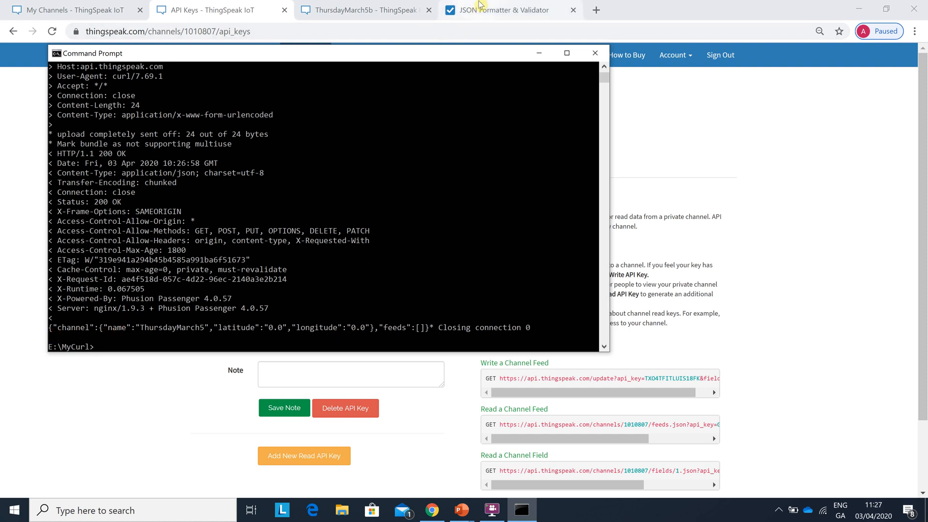
{"action": "left_click", "coordinate": [509, 9]}
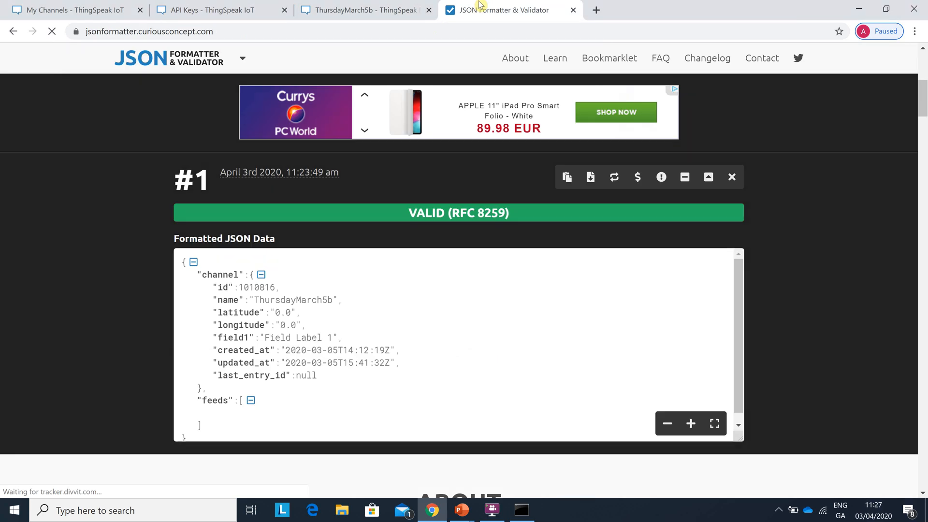
{"action": "key", "text": "alt+tab"}
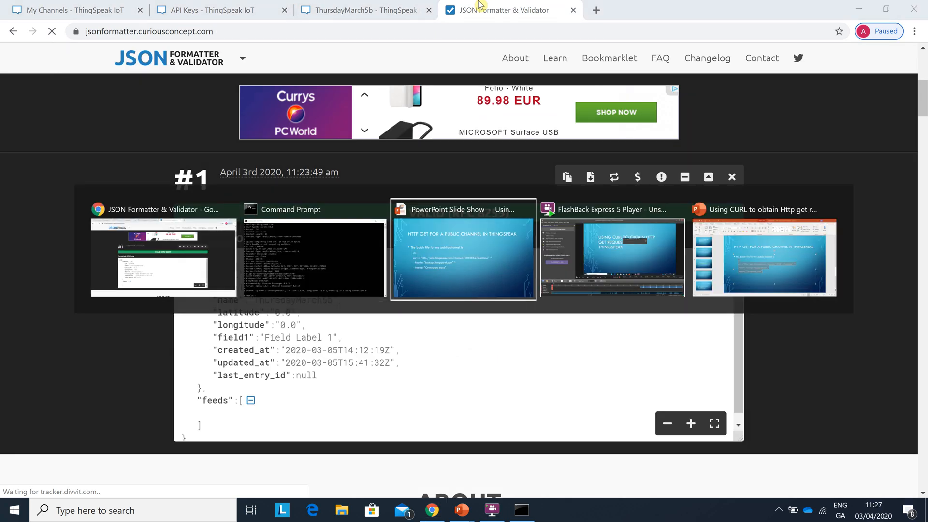